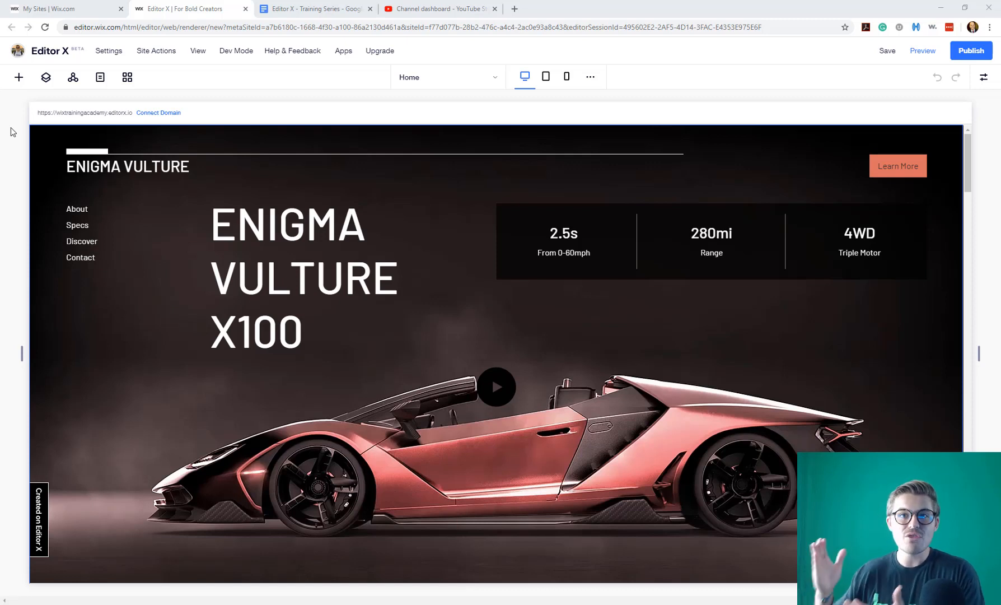
mouse_move(851, 98)
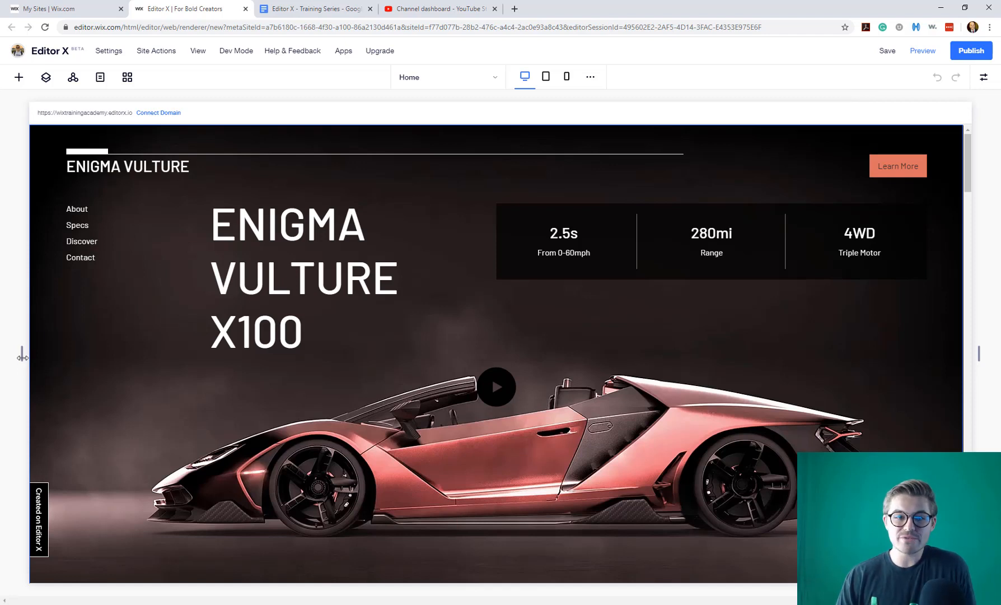
mouse_move(24, 356)
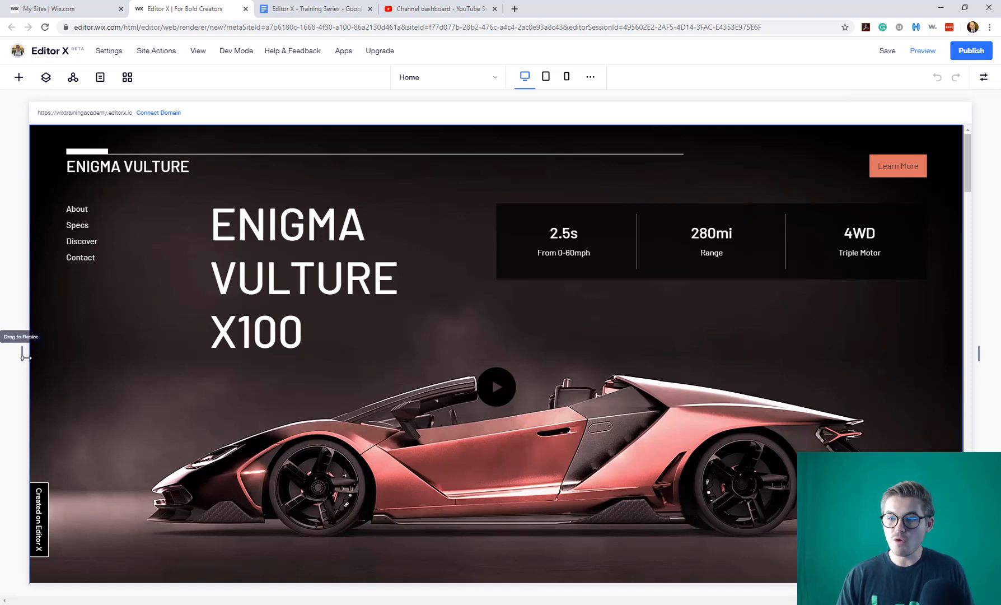
mouse_move(979, 351)
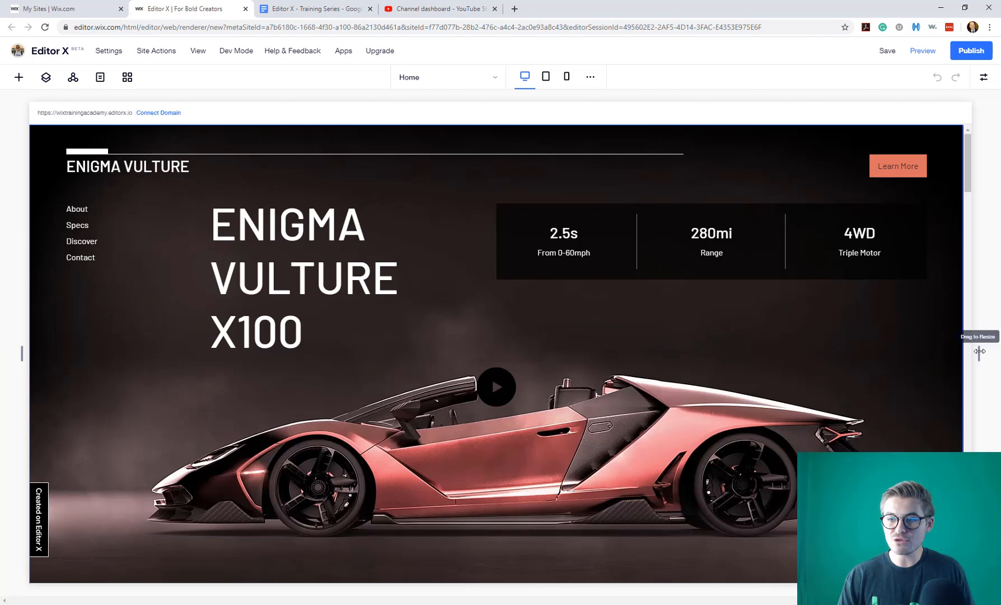
mouse_move(21, 354)
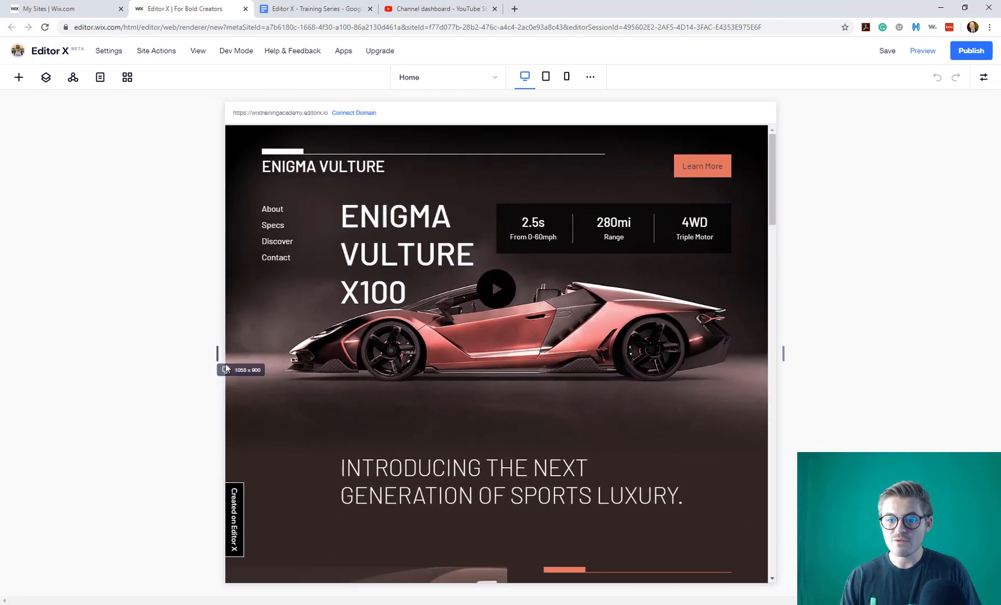
- Preview tablet and desktop, then browse the Menu, Media, Decorative and Contact & Forms catalogues
click(545, 77)
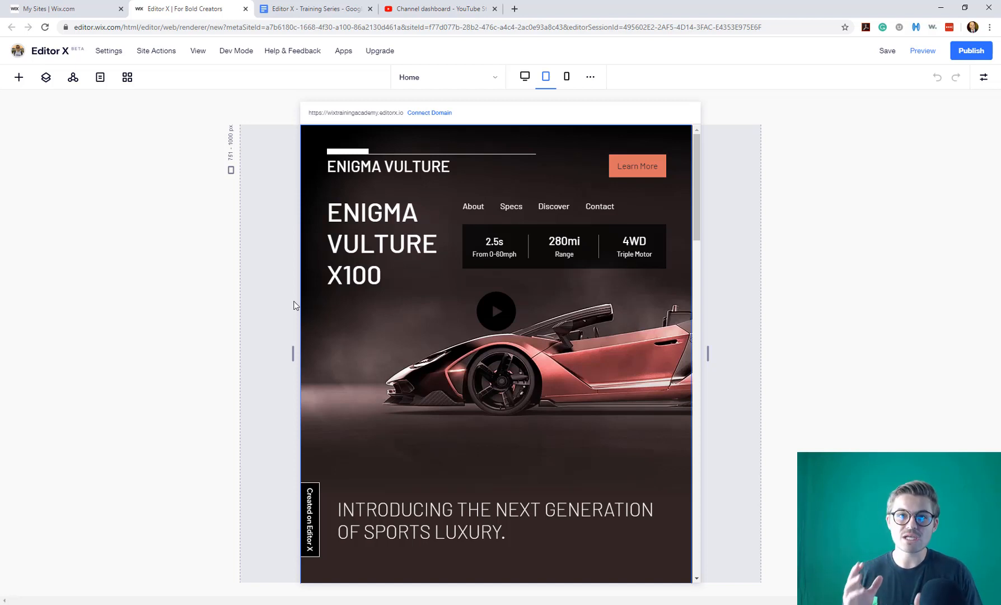
click(524, 77)
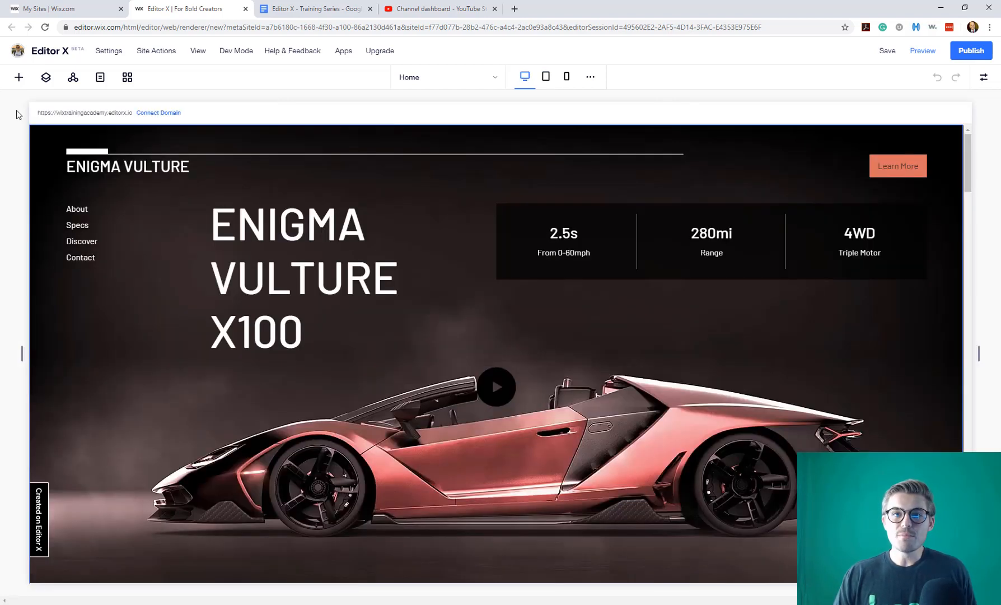
mouse_move(24, 114)
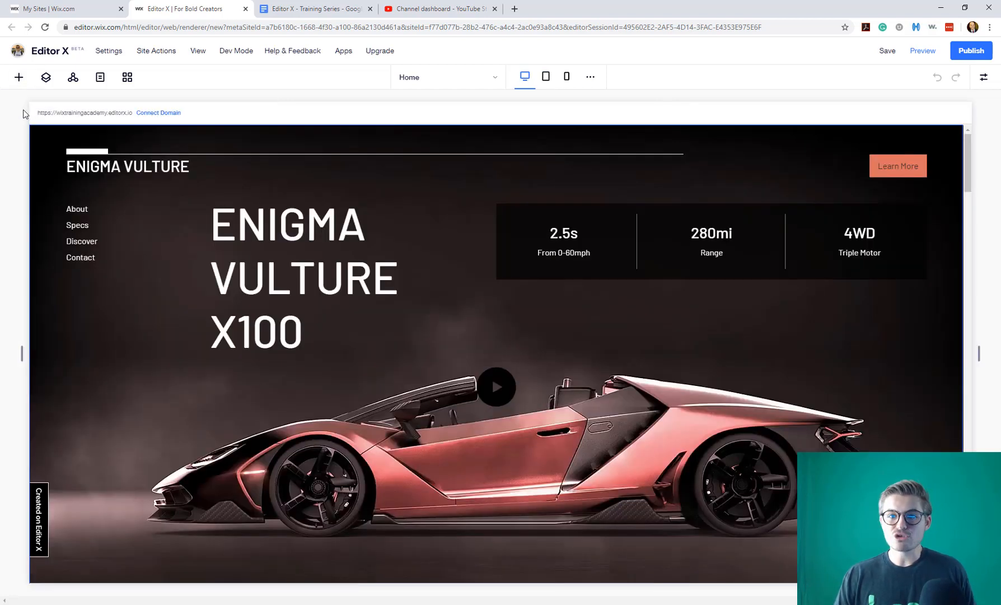
mouse_move(19, 338)
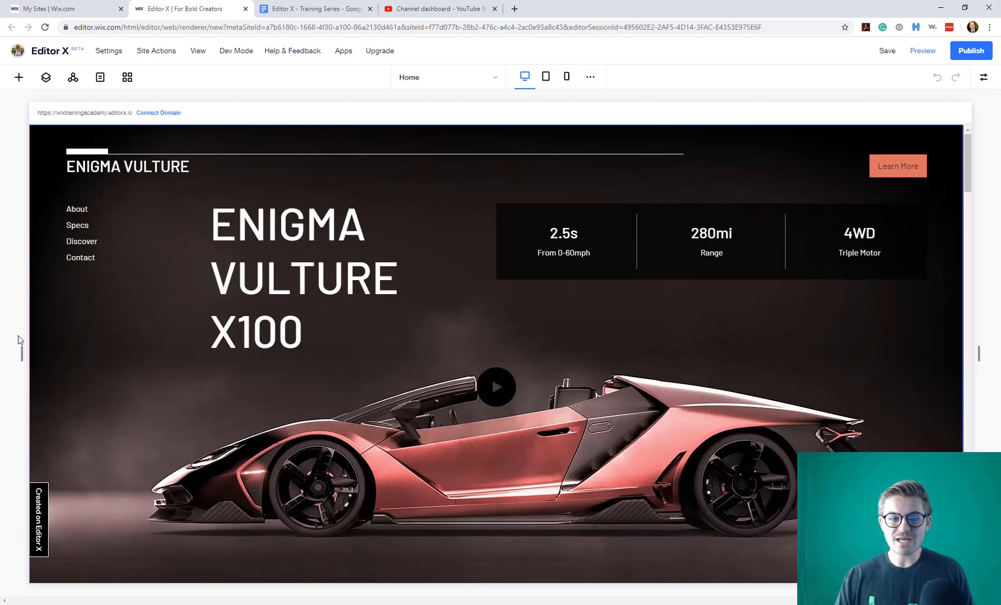
mouse_move(25, 95)
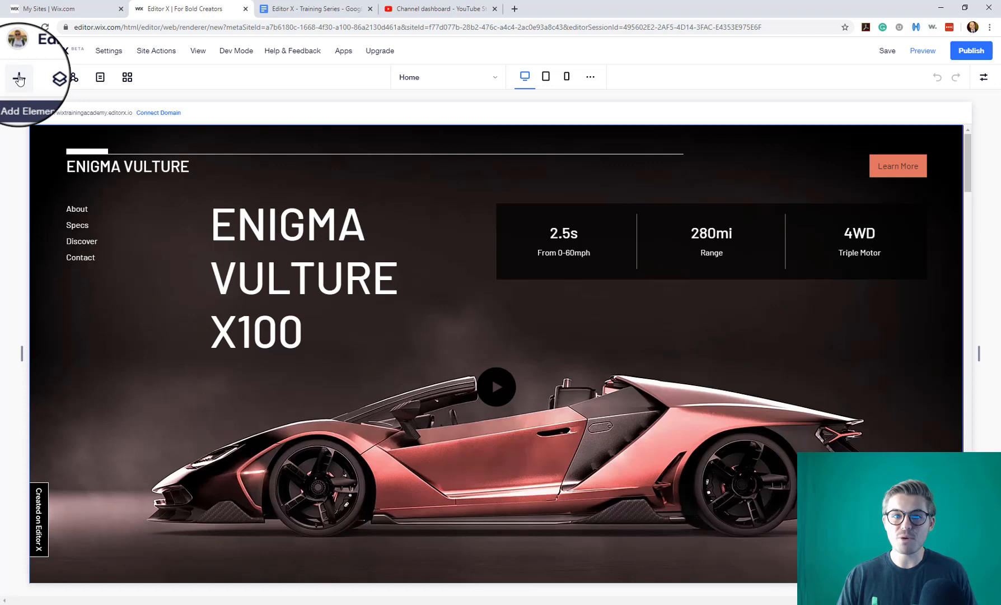
click(18, 77)
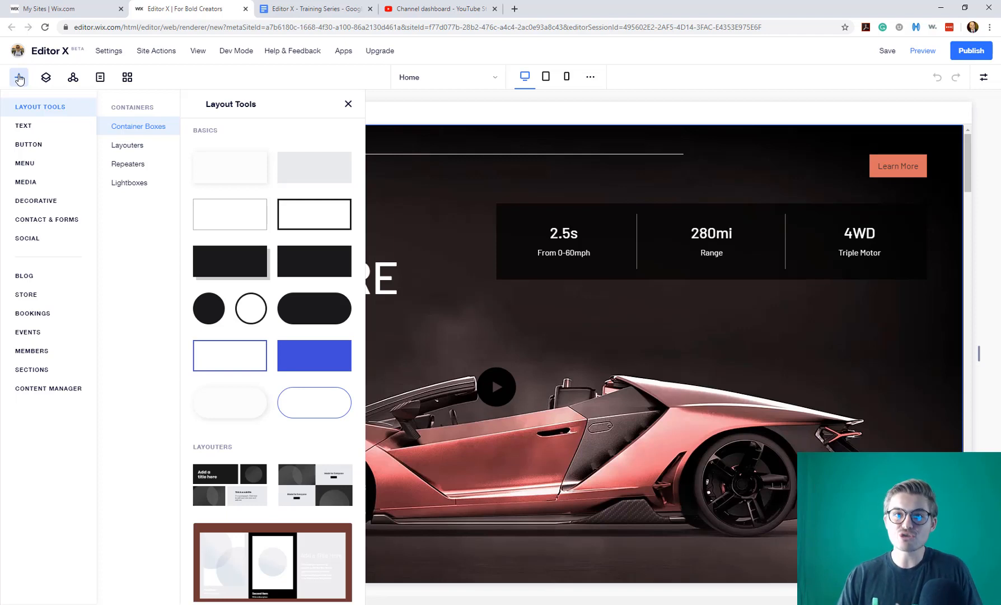
mouse_move(37, 134)
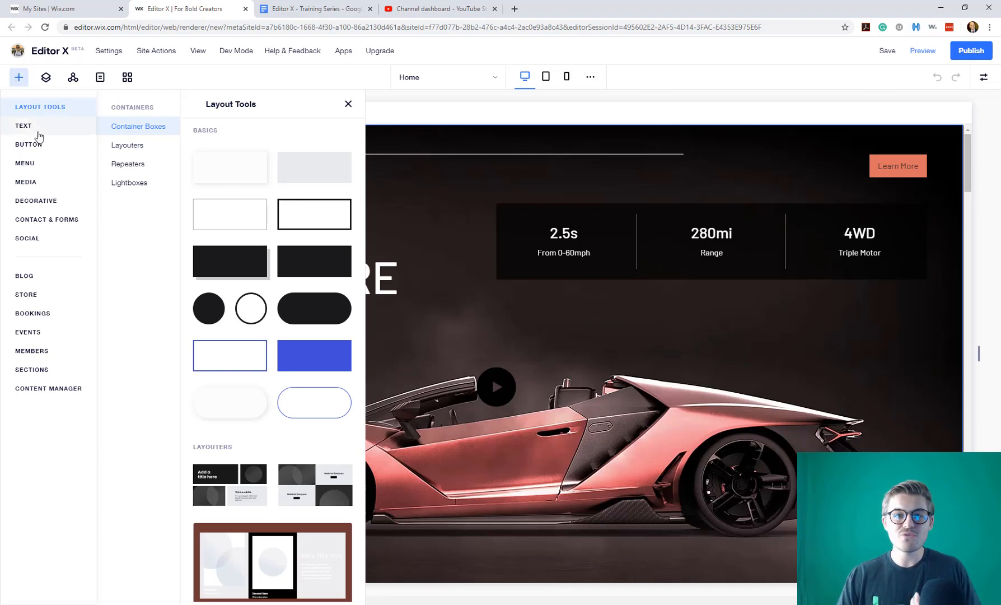
click(24, 163)
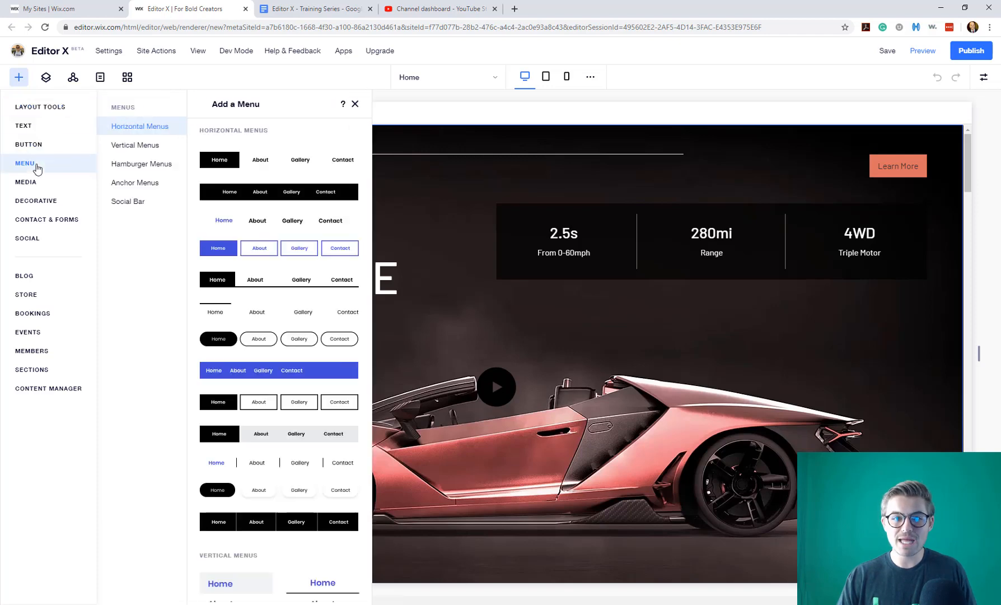
click(27, 182)
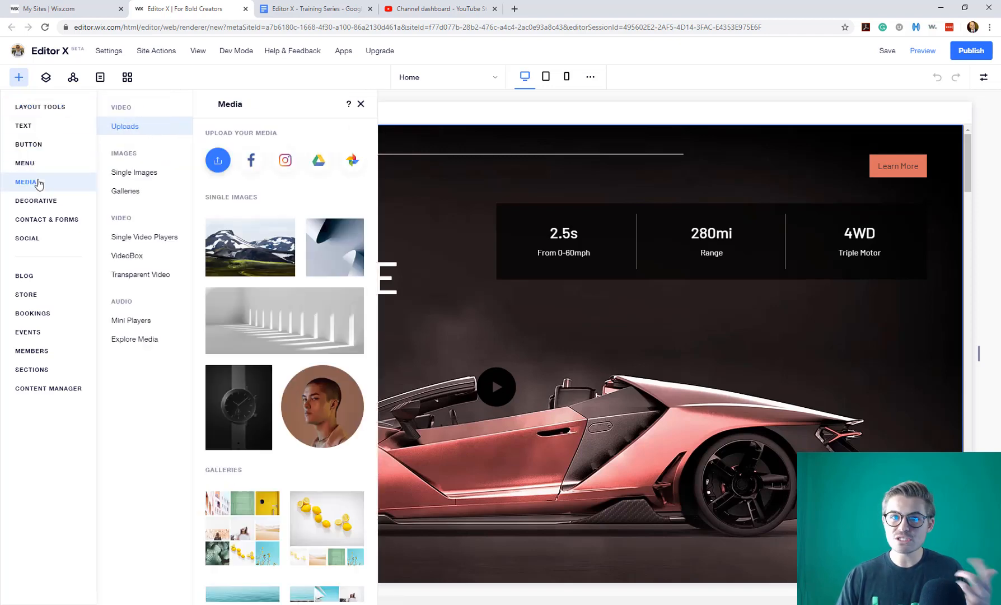
click(35, 200)
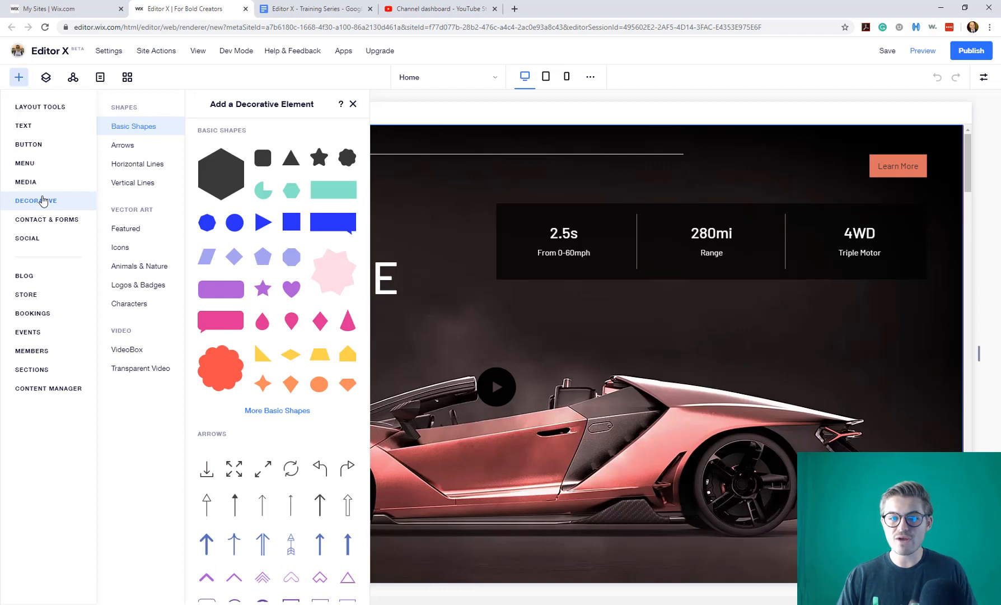
click(47, 219)
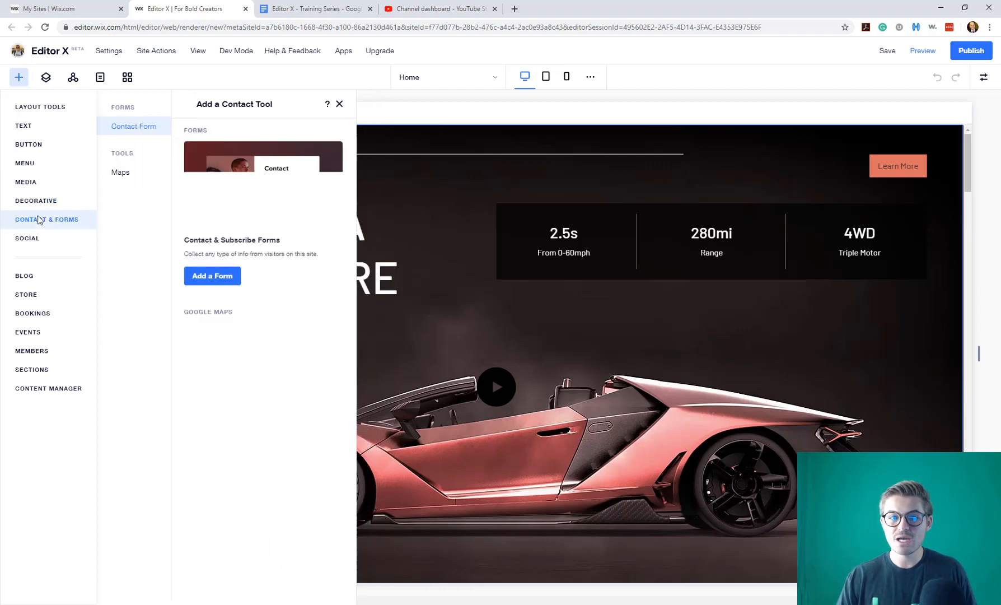
- Browse Social, Events, Members, Sections and Content Manager, ending on Text title presets
click(27, 238)
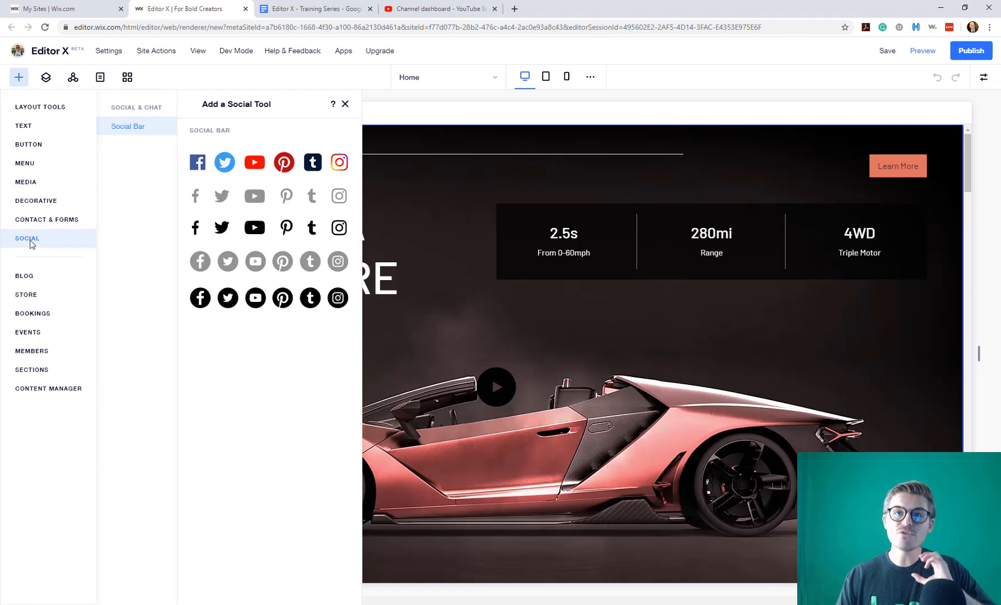
mouse_move(36, 267)
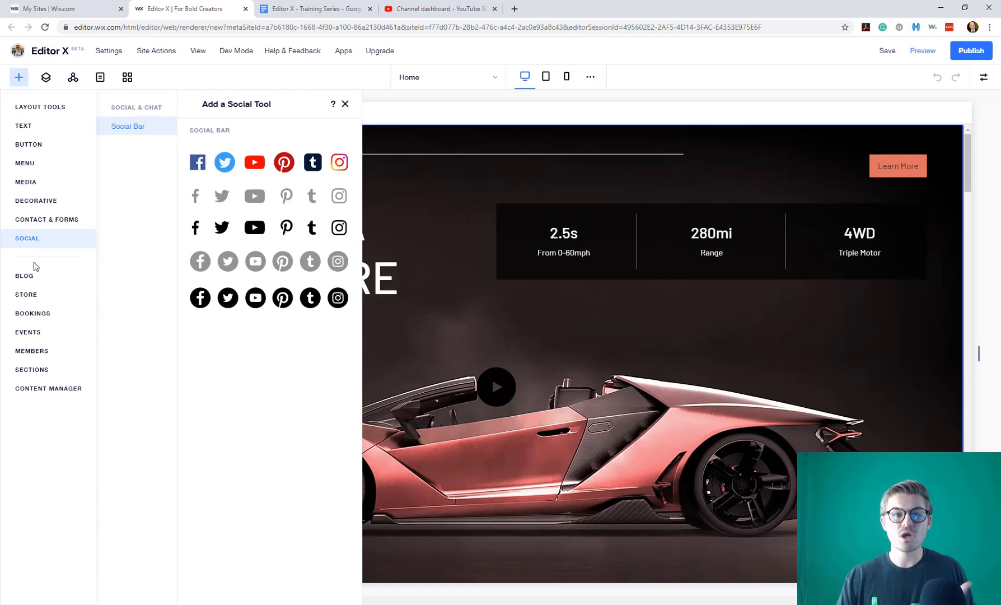
click(27, 332)
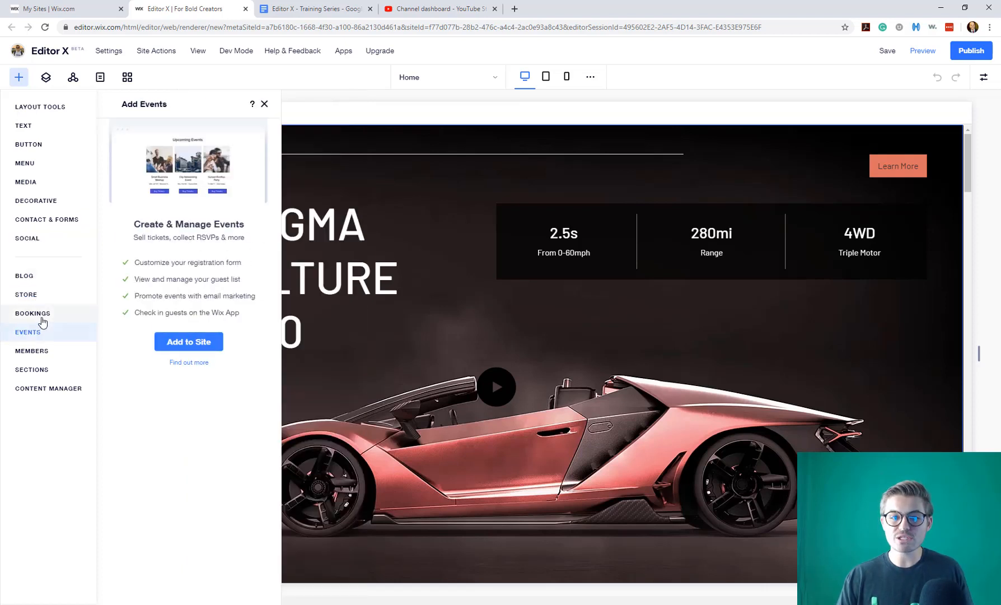
click(31, 351)
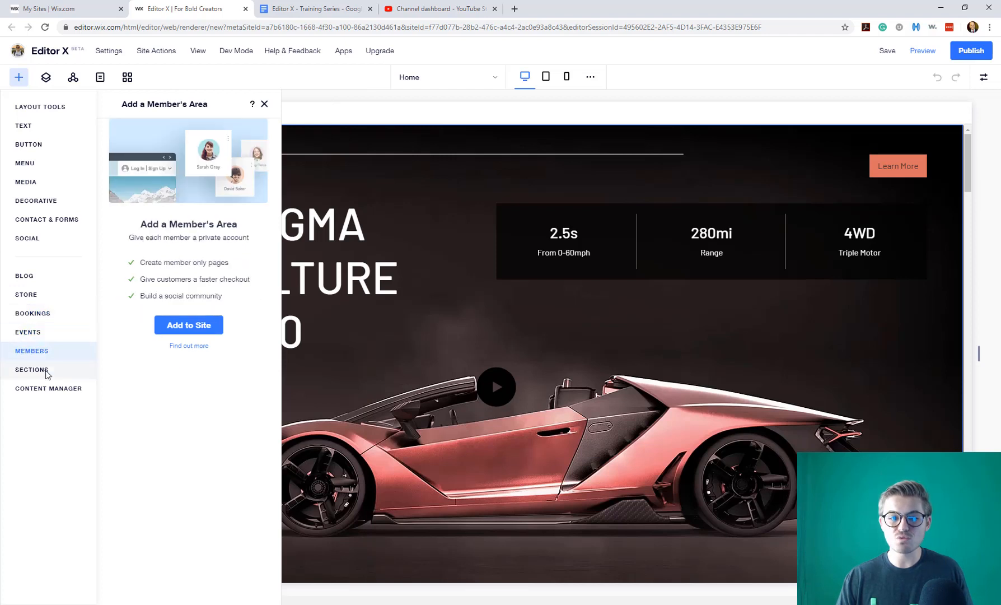
click(31, 369)
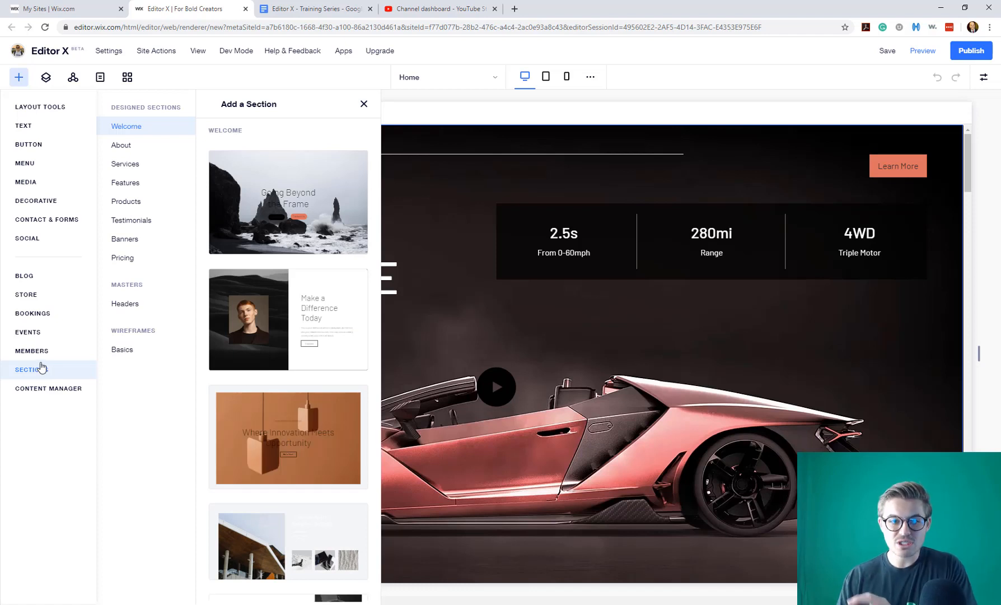
click(49, 387)
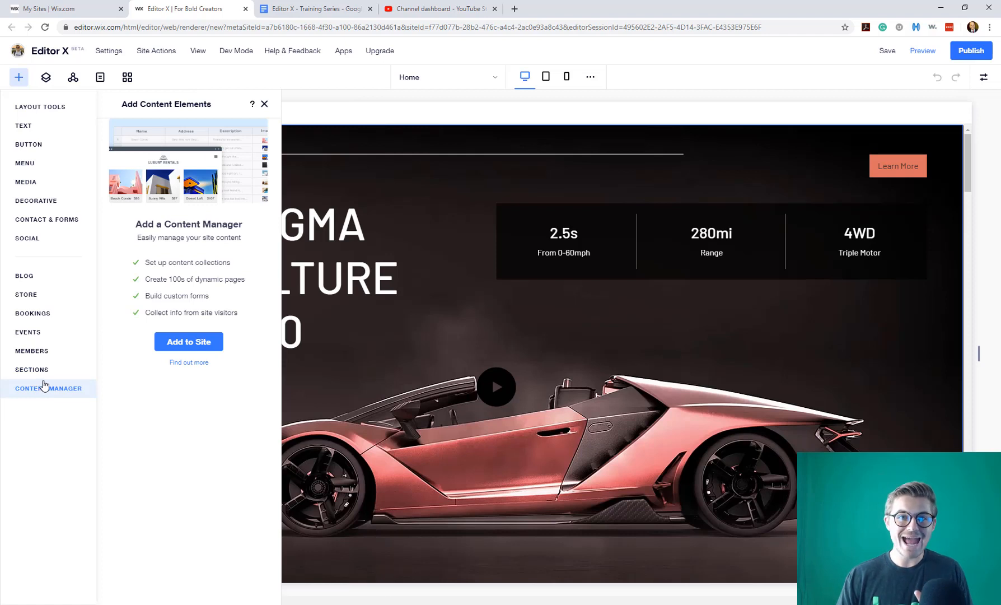
mouse_move(28, 144)
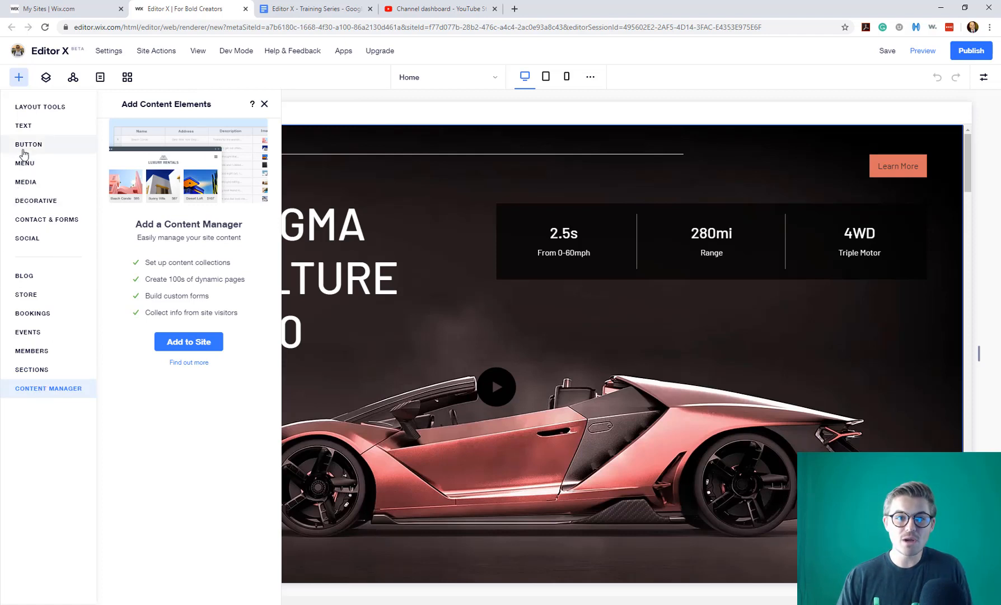
click(24, 126)
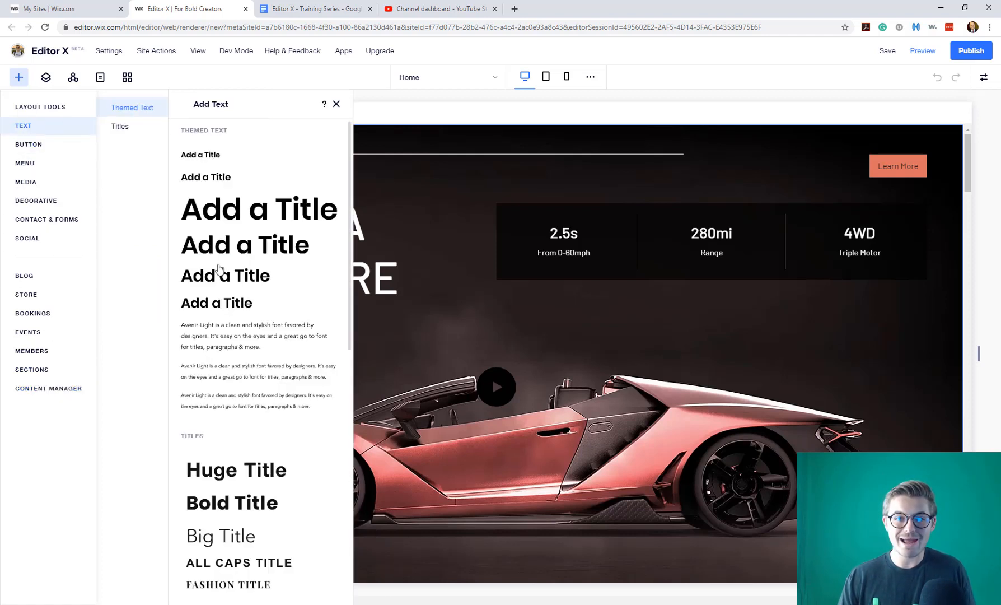
- Drag the 'Add a Title' themed text preset onto the hero section over the car
click(337, 104)
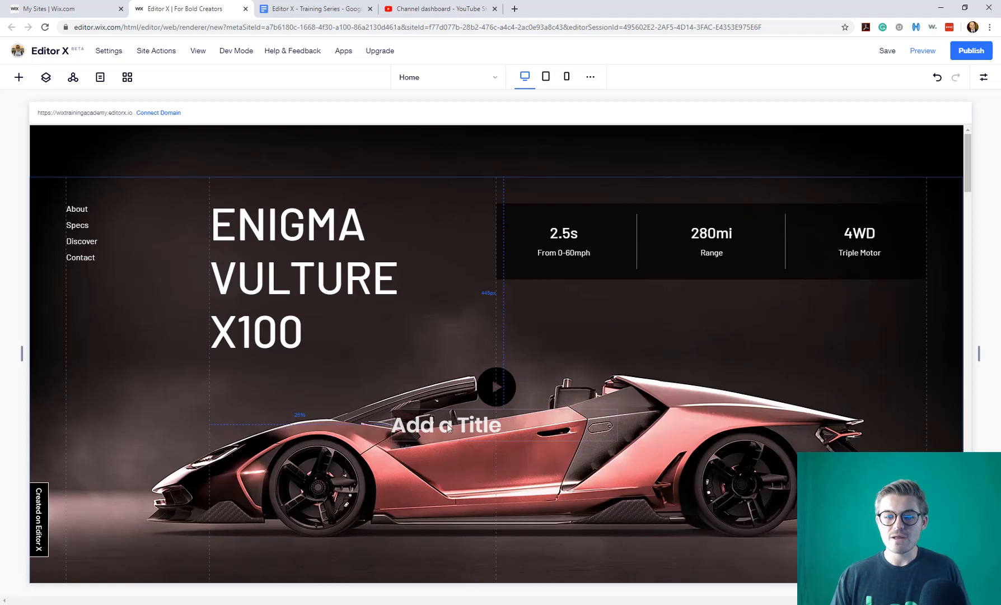
click(446, 425)
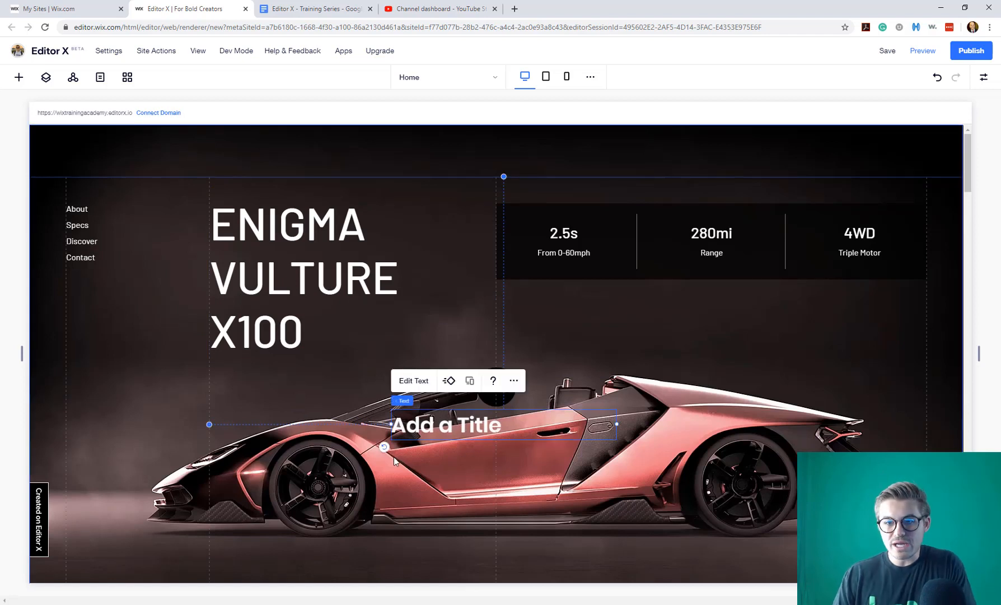
mouse_move(415, 432)
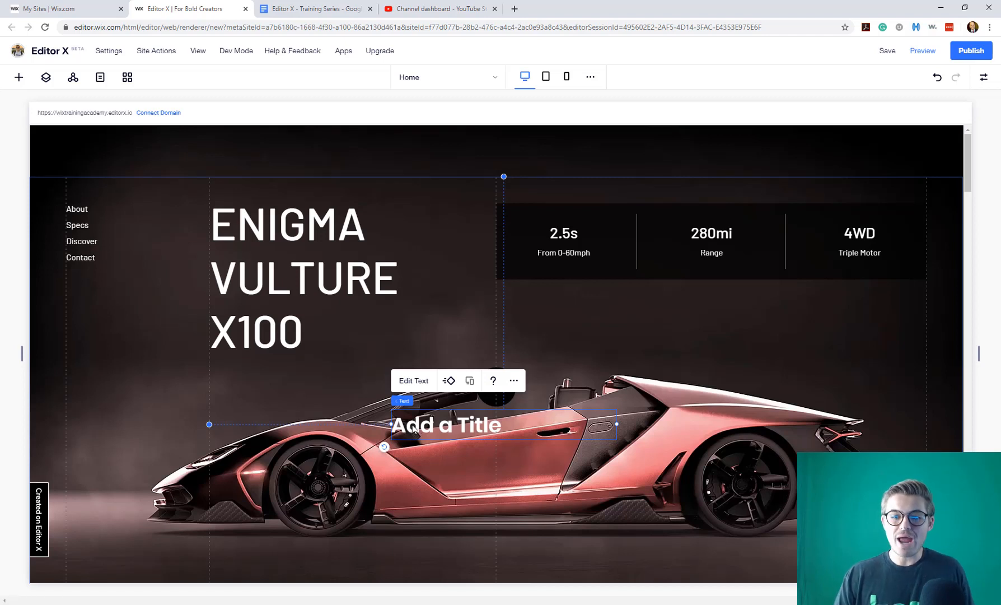
click(301, 278)
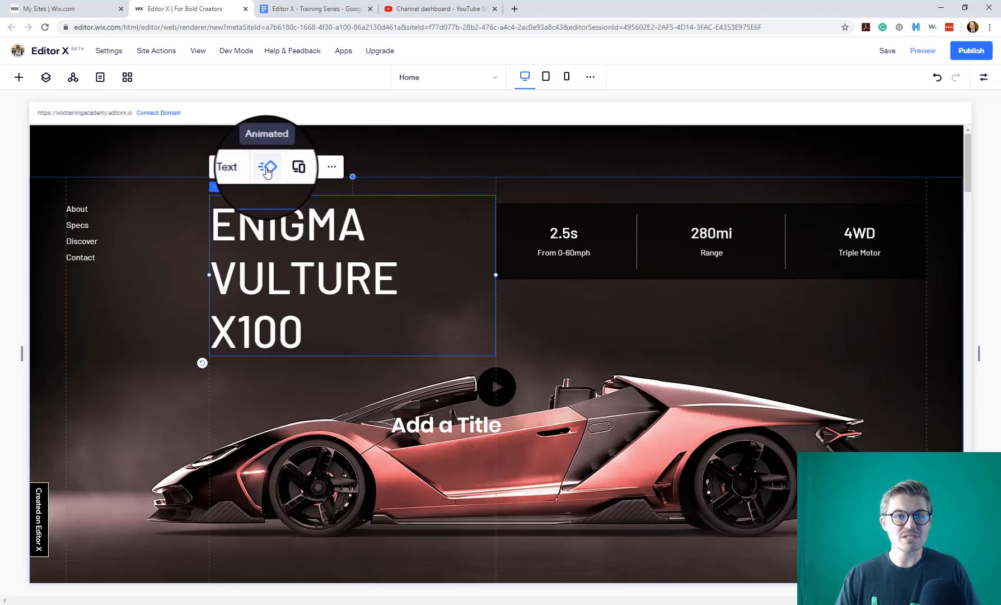
mouse_move(298, 167)
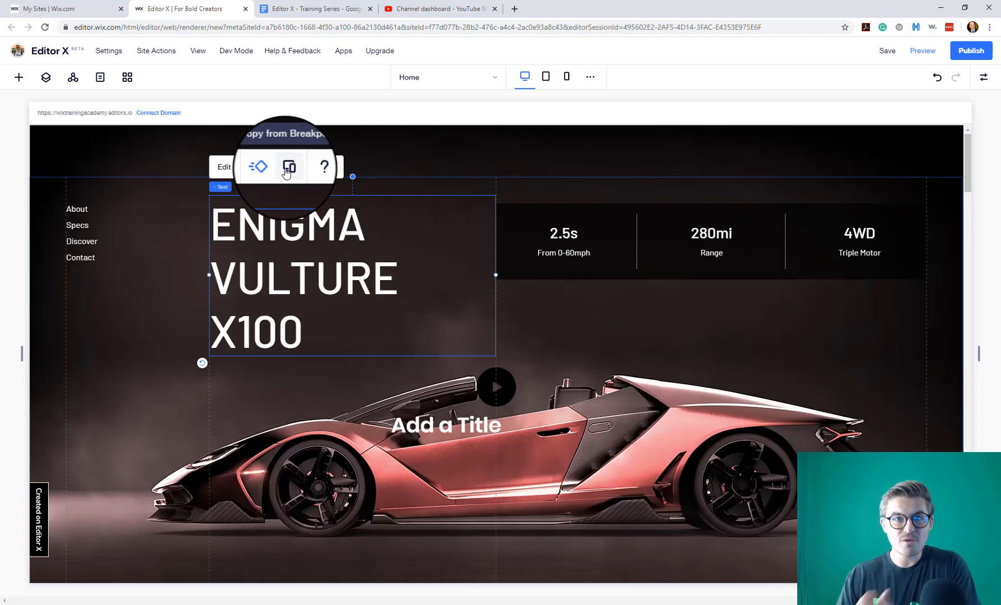
click(330, 167)
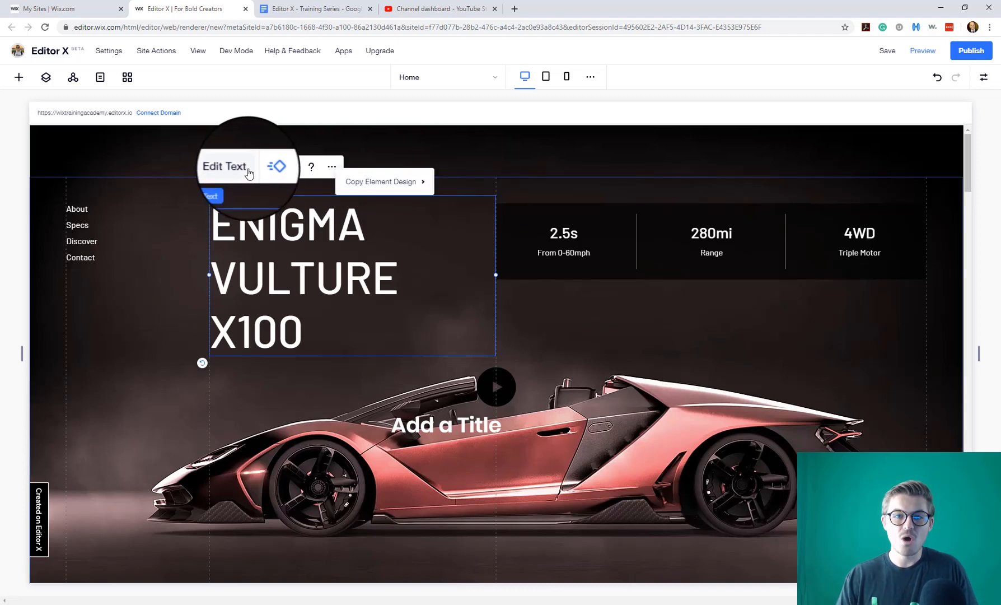
click(224, 167)
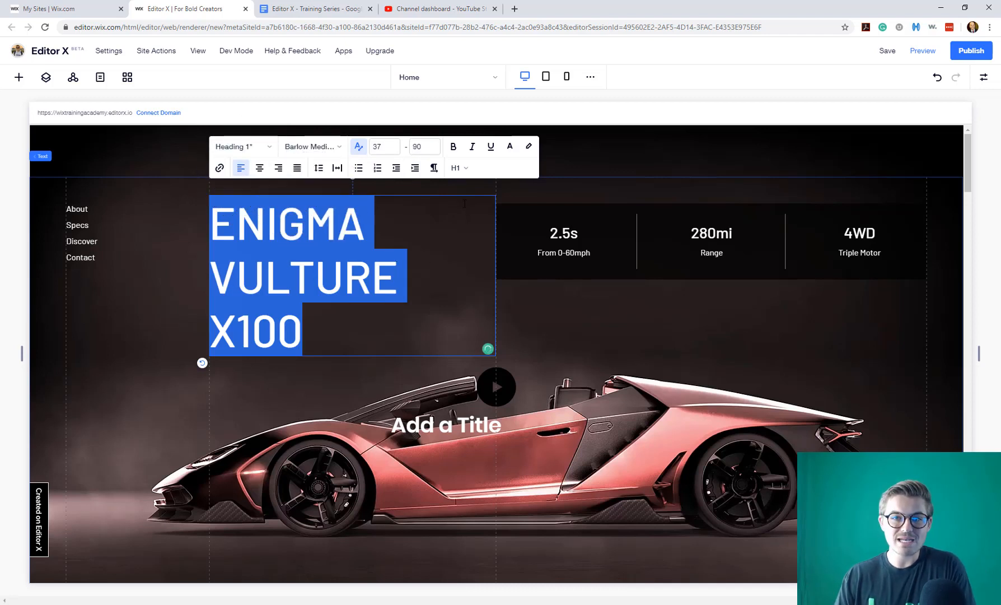
click(81, 233)
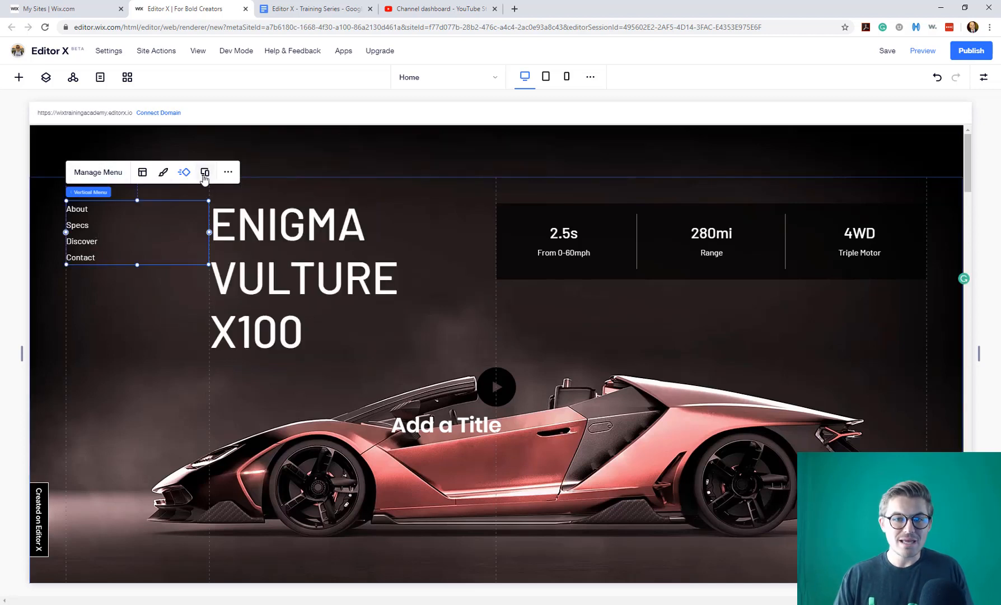
mouse_move(163, 173)
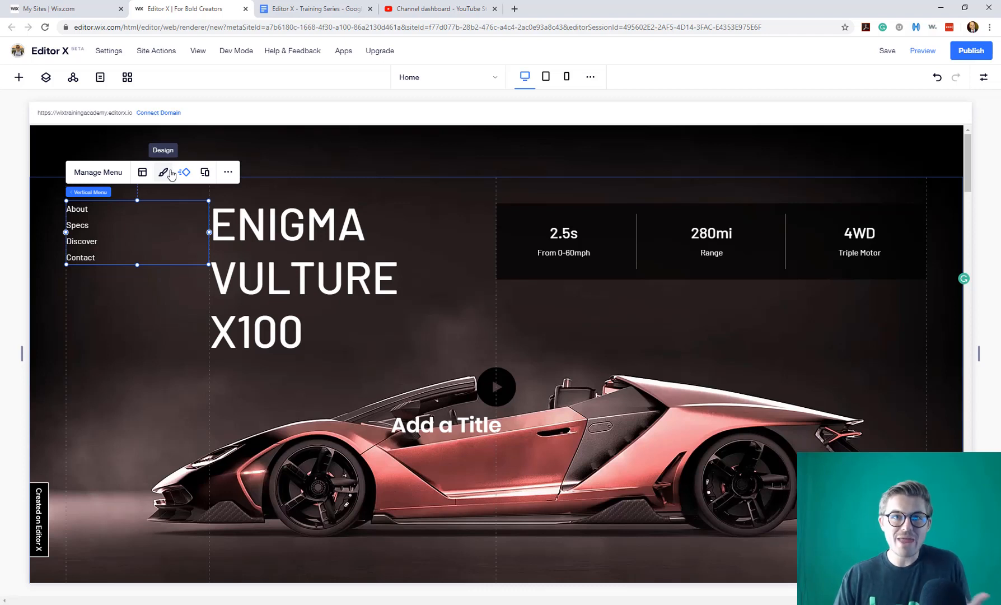
mouse_move(129, 172)
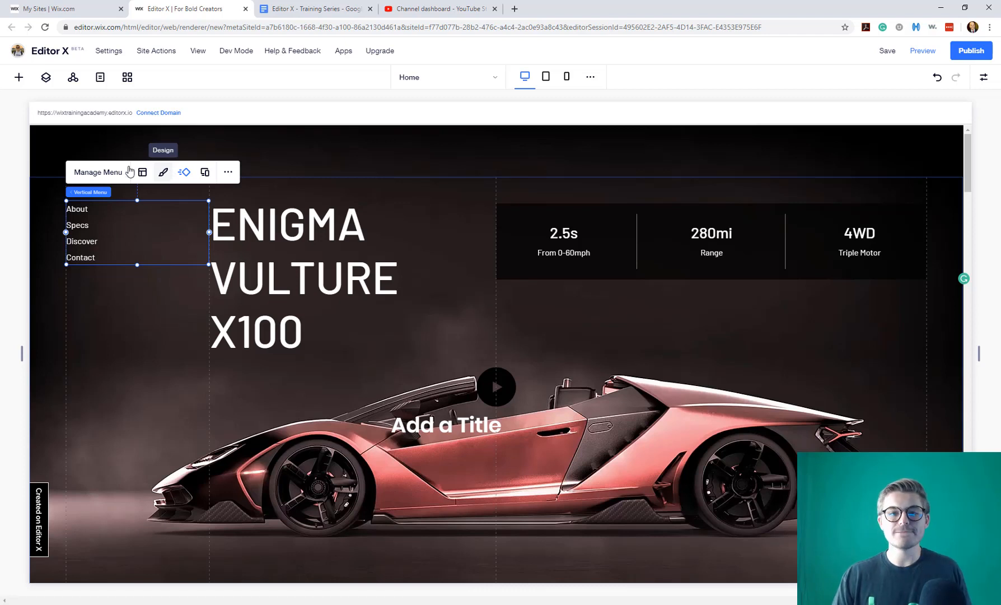
mouse_move(259, 269)
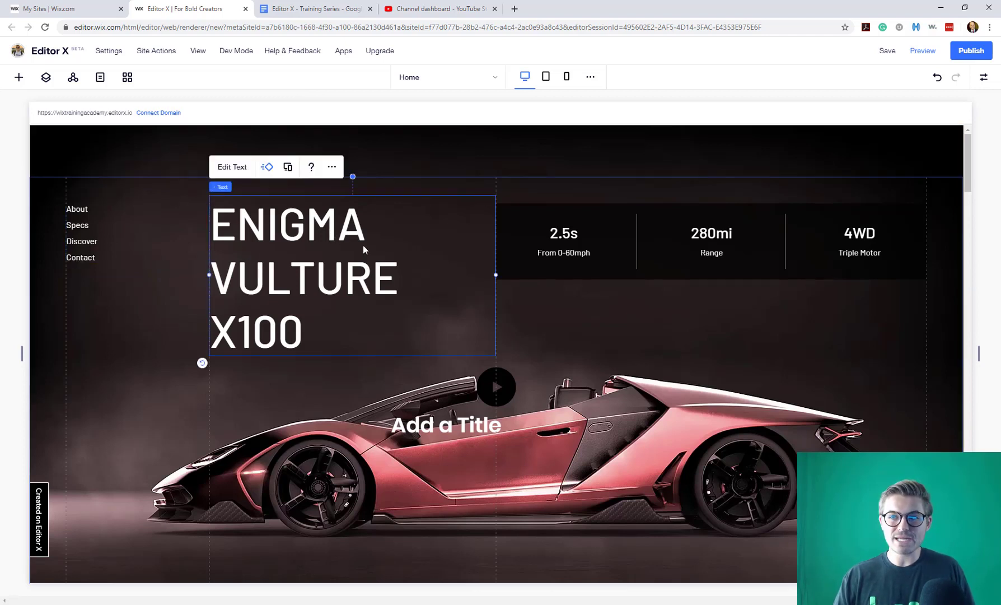
mouse_move(976, 87)
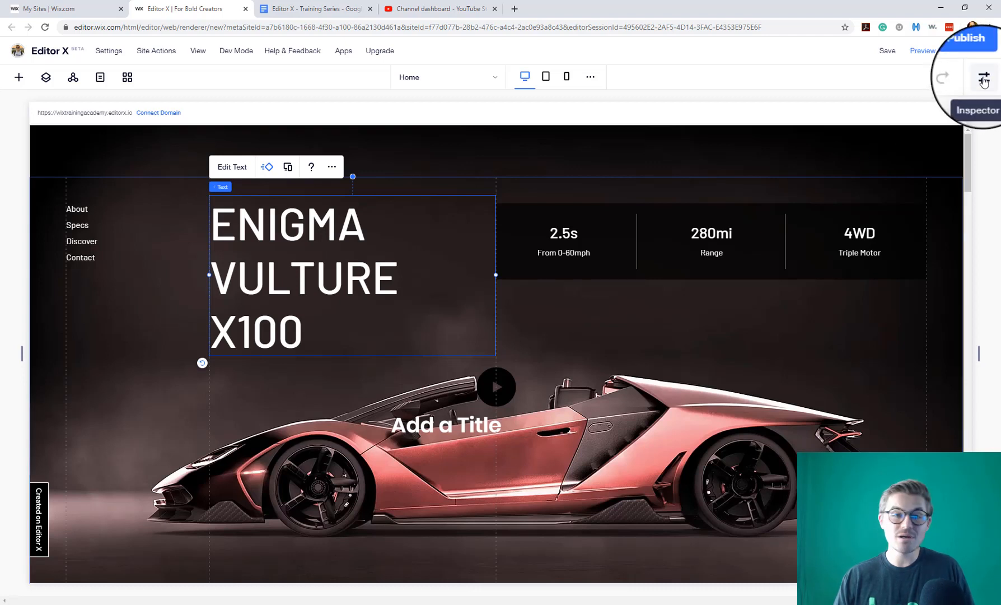
- Open the Inspector's Size and Position panel for the ENIGMA VULTURE X100 heading
click(985, 77)
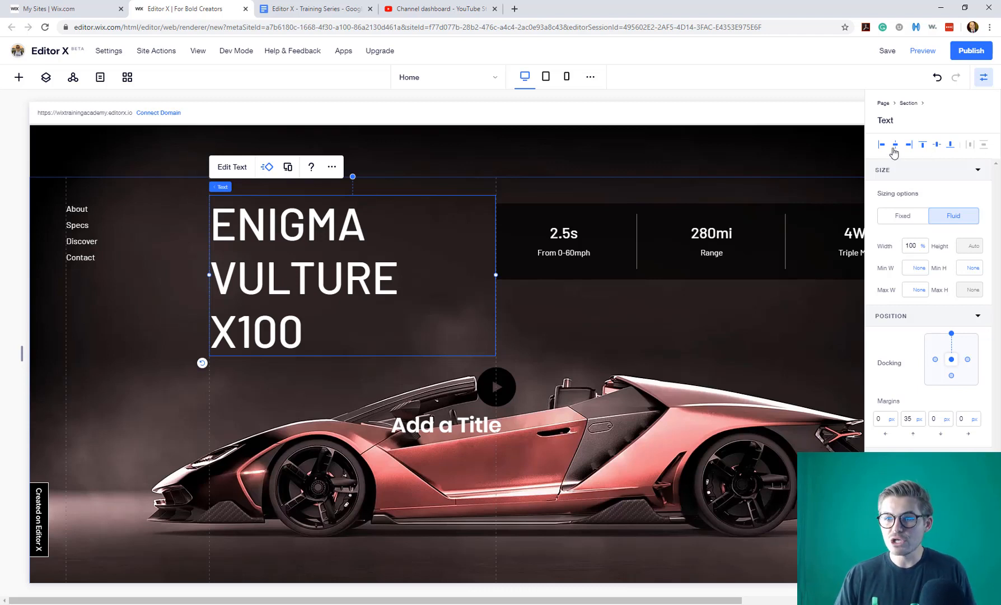
mouse_move(937, 159)
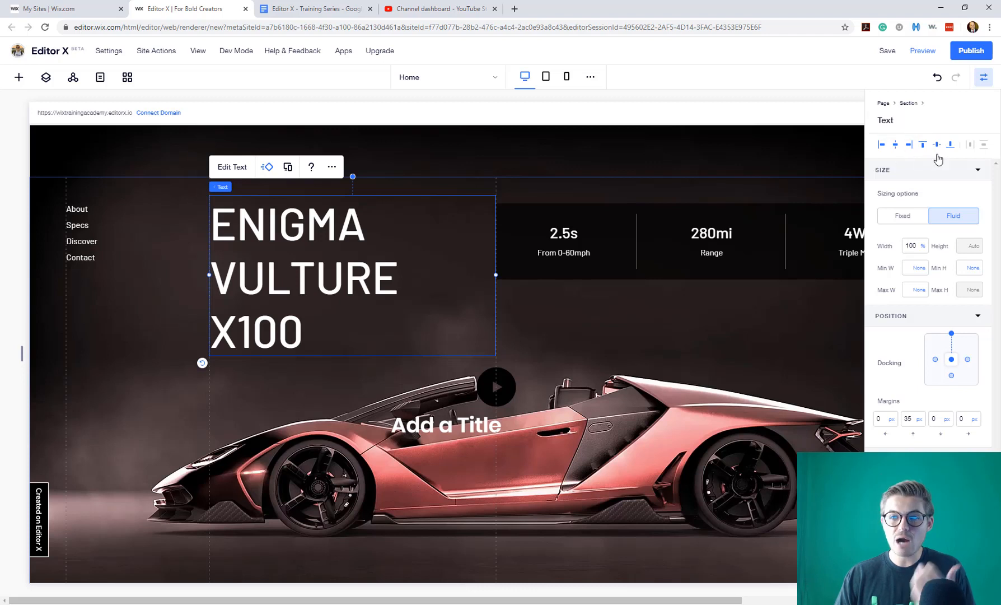
mouse_move(903, 216)
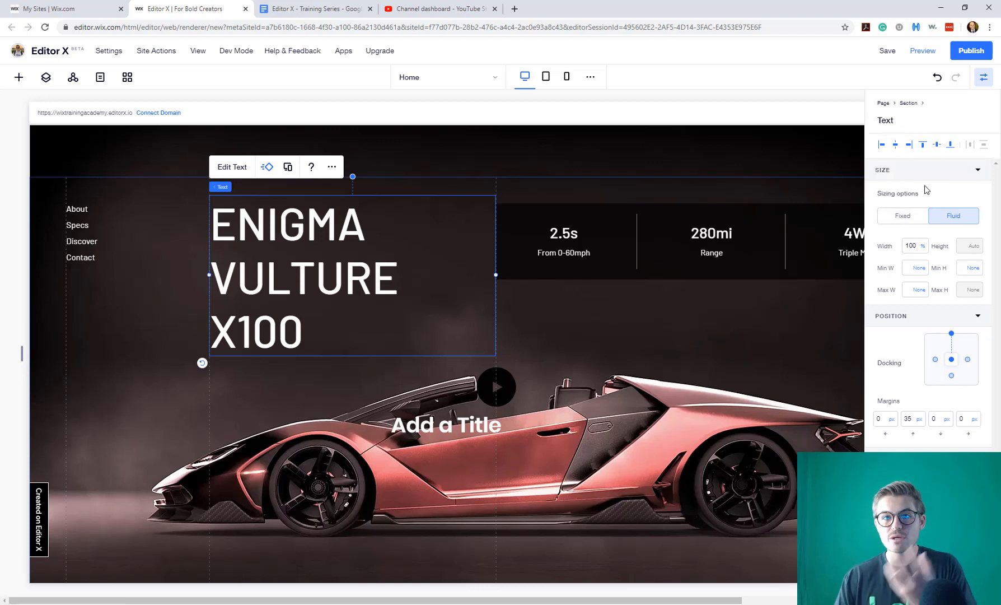
mouse_move(928, 194)
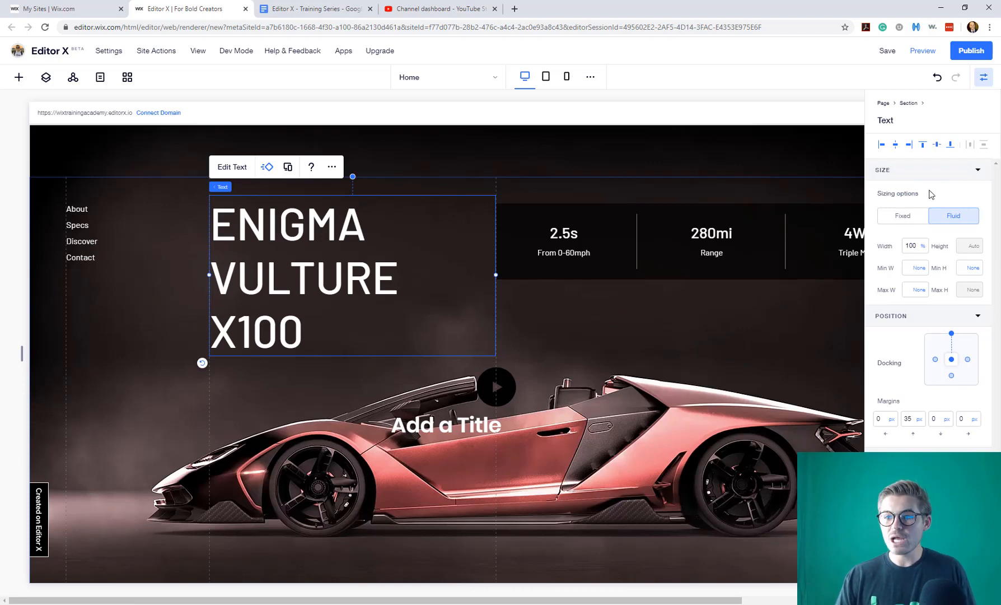
mouse_move(916, 289)
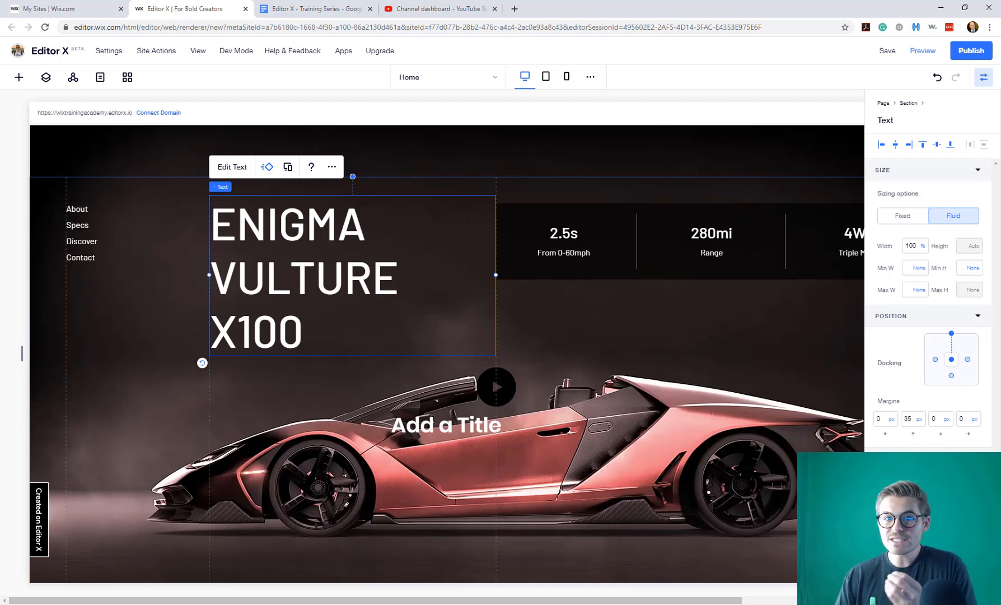
mouse_move(962, 123)
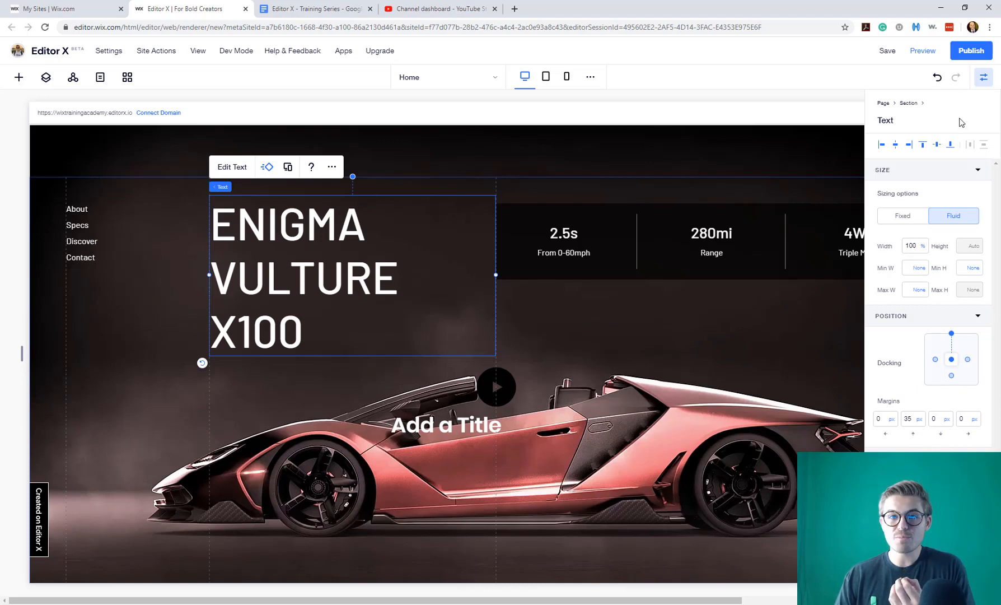
- Inspect the hero video box, then the page background, then select the performance stats container
click(581, 155)
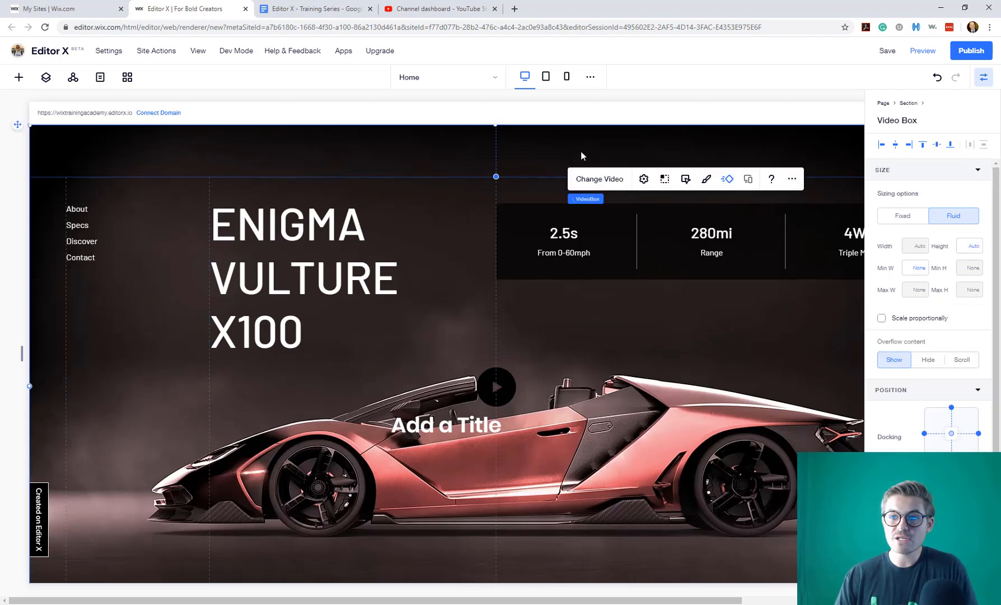
mouse_move(510, 105)
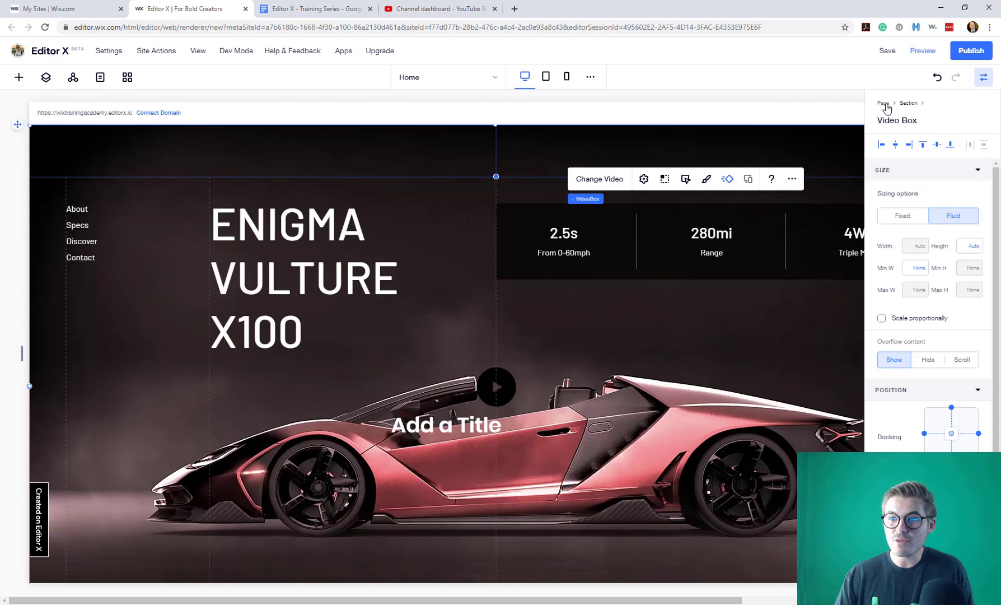
click(883, 103)
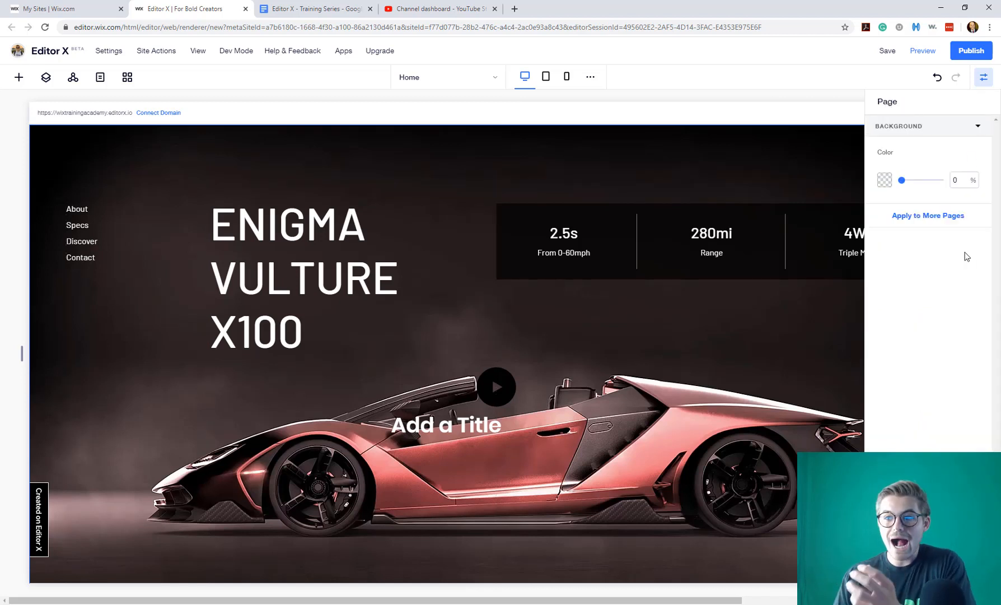
mouse_move(591, 287)
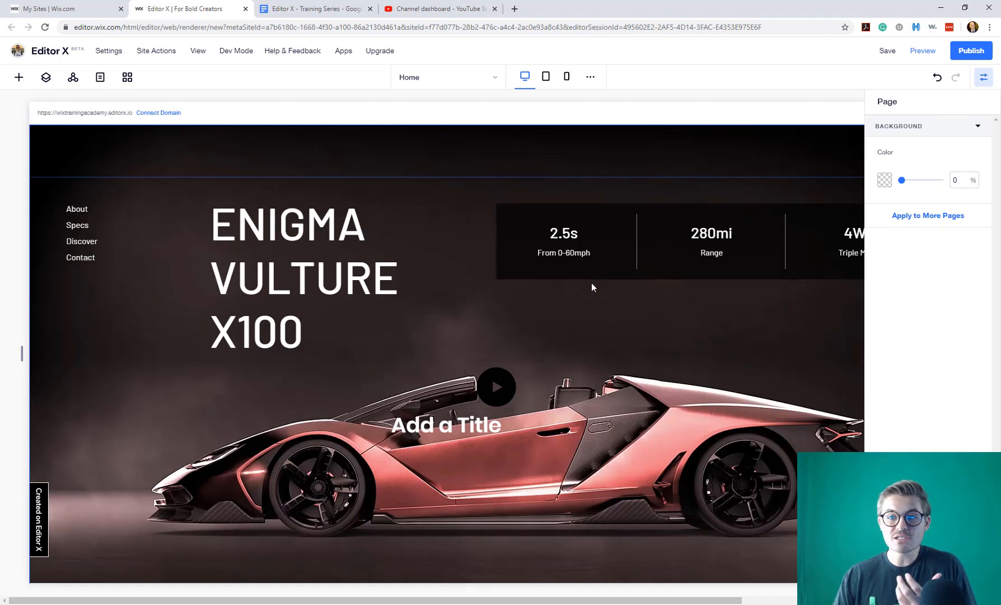
click(563, 232)
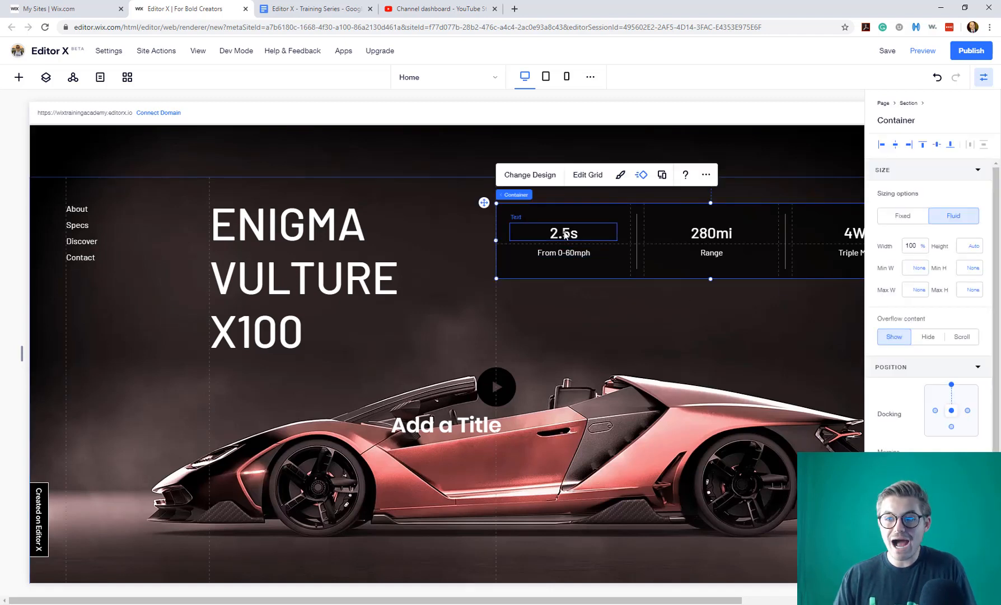
click(562, 232)
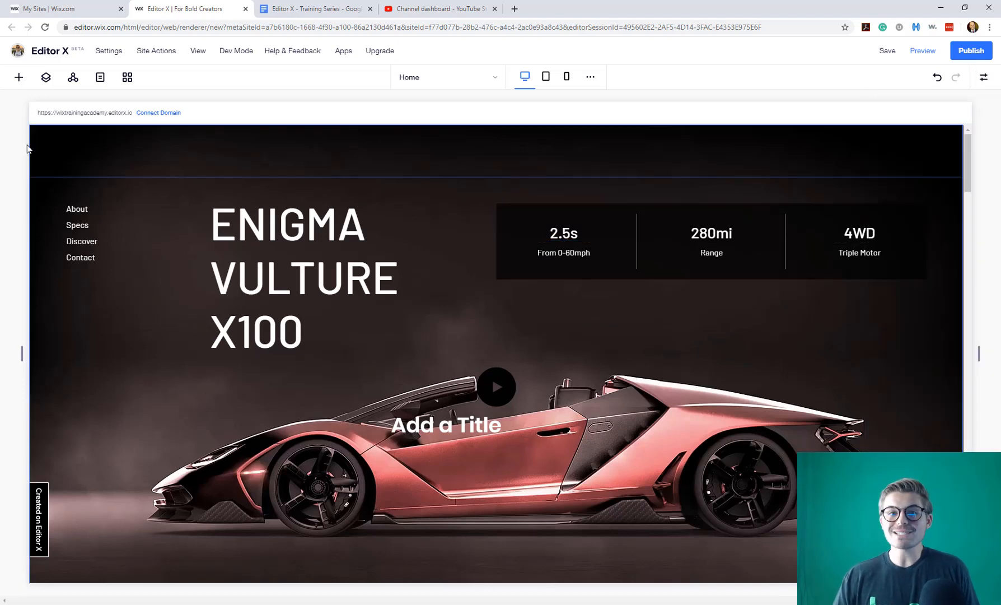
- In the Layers panel, expand Container and the first Section, then collapse both
click(45, 77)
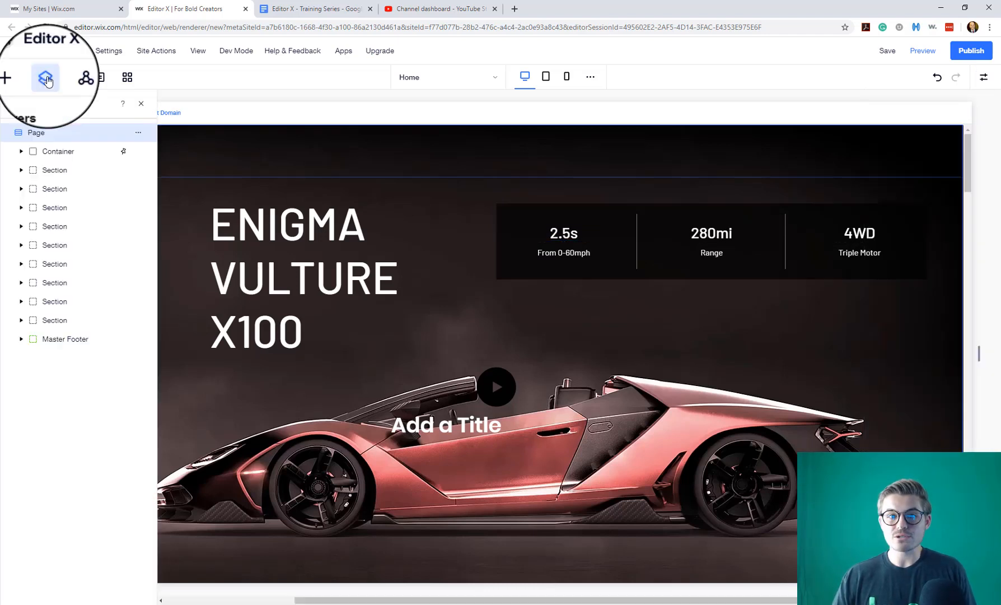
click(46, 78)
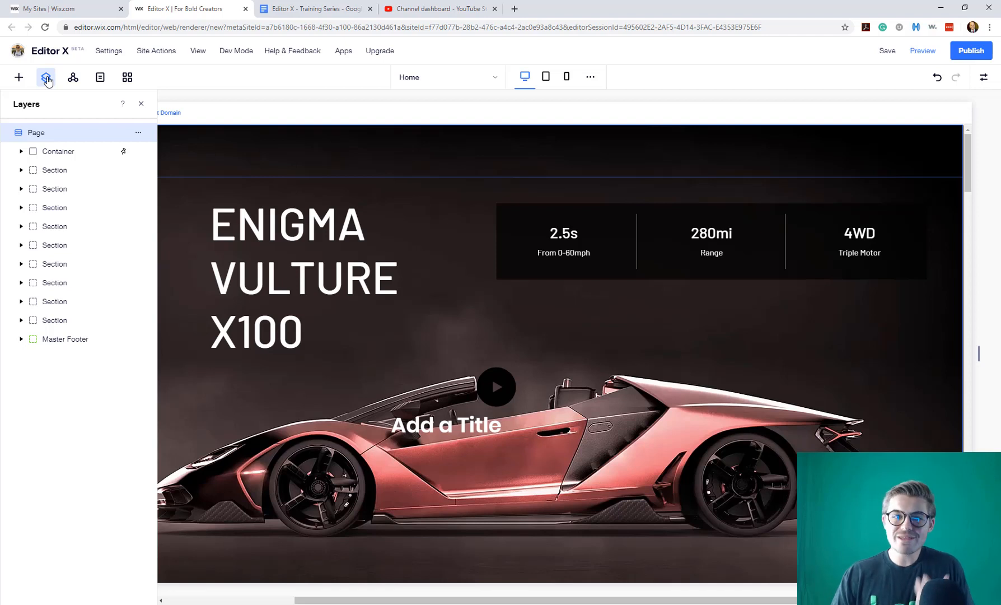
mouse_move(23, 157)
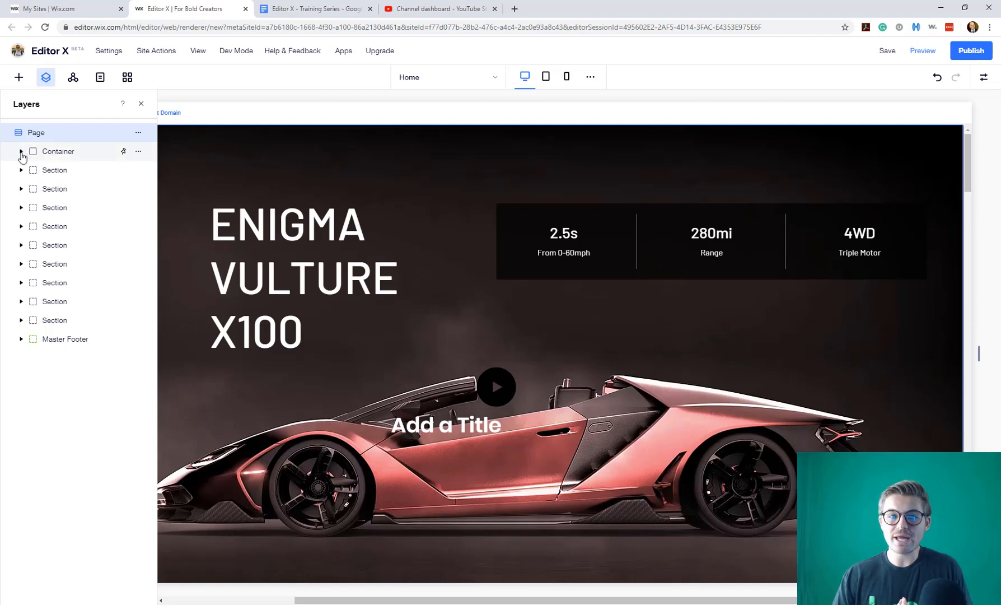
click(21, 155)
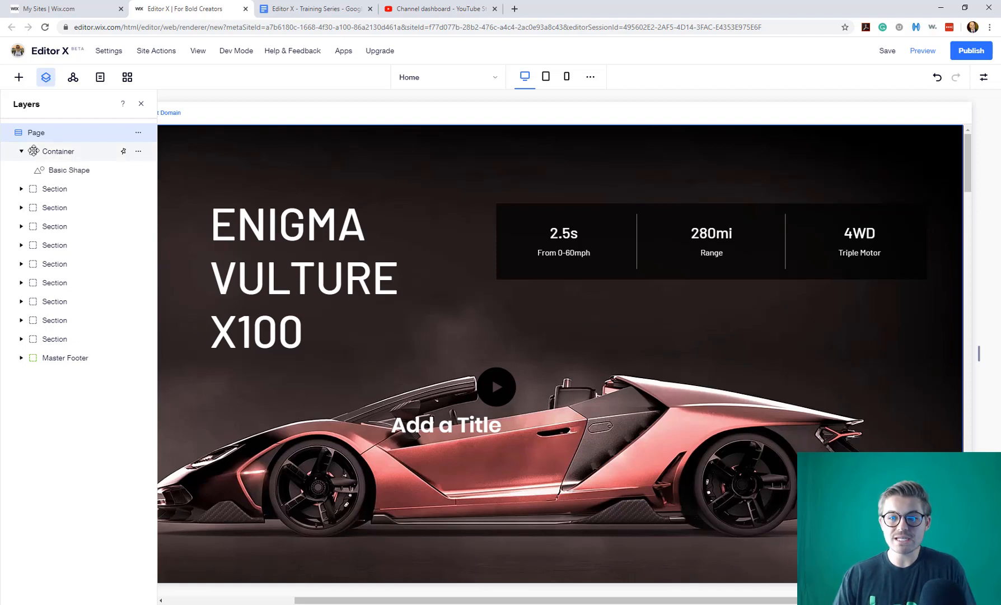
click(563, 233)
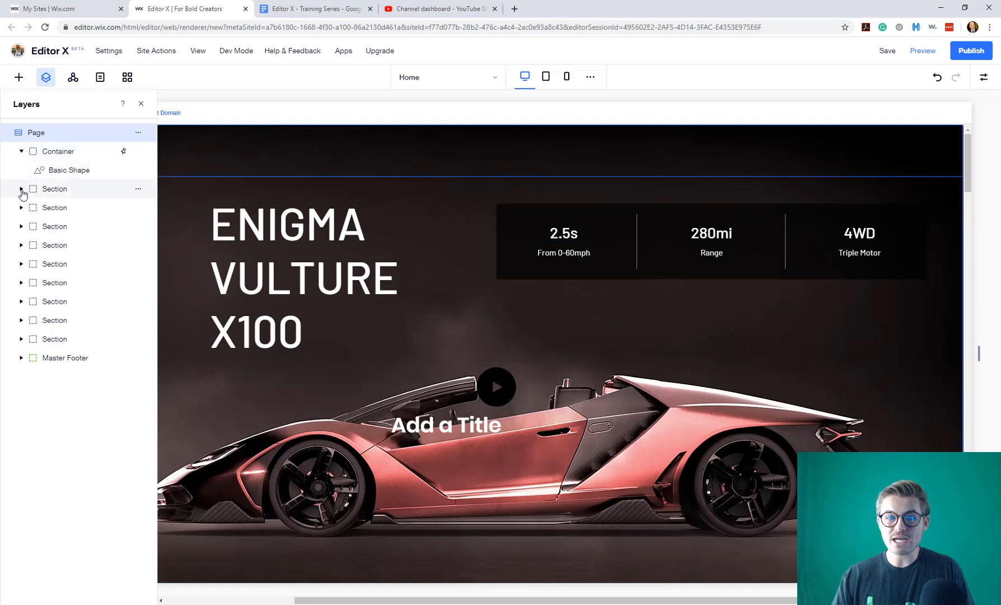
click(21, 188)
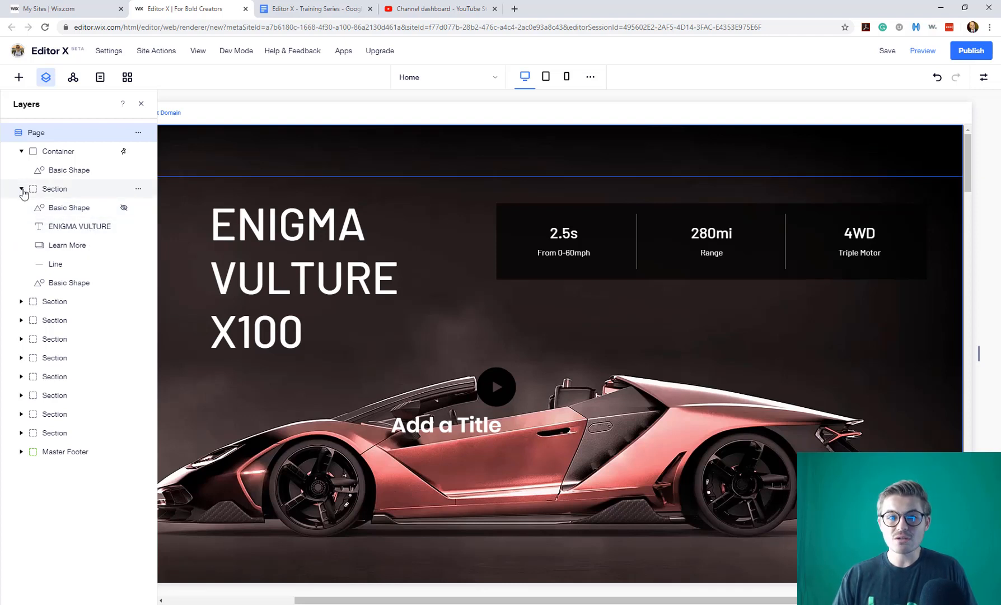
click(21, 188)
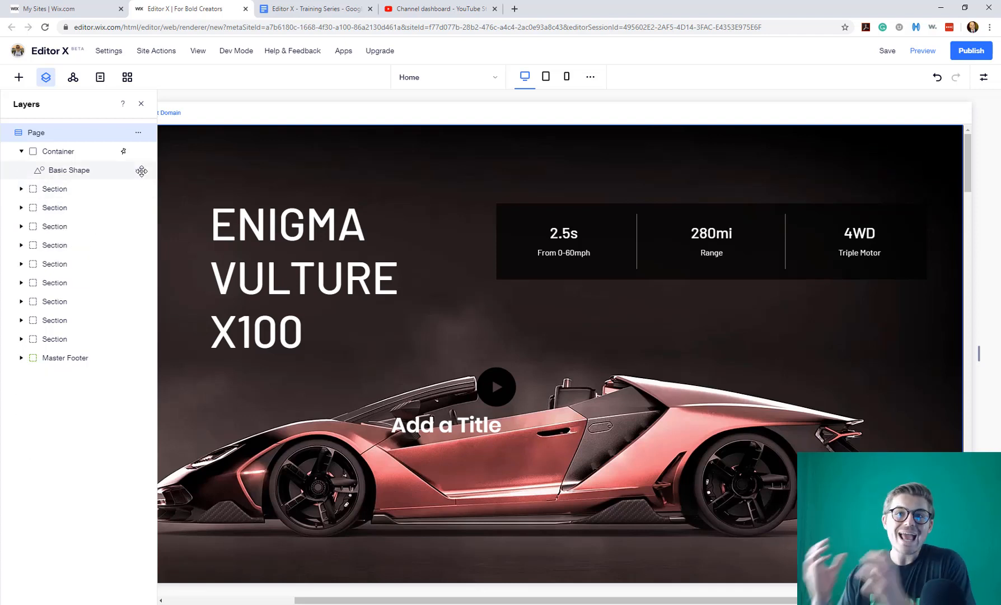
mouse_move(143, 174)
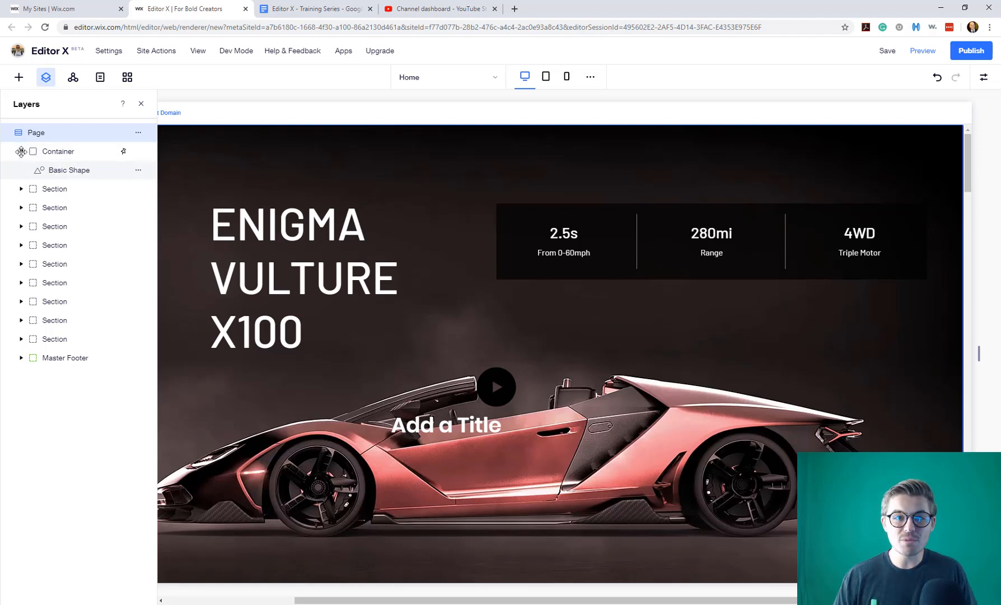
click(21, 151)
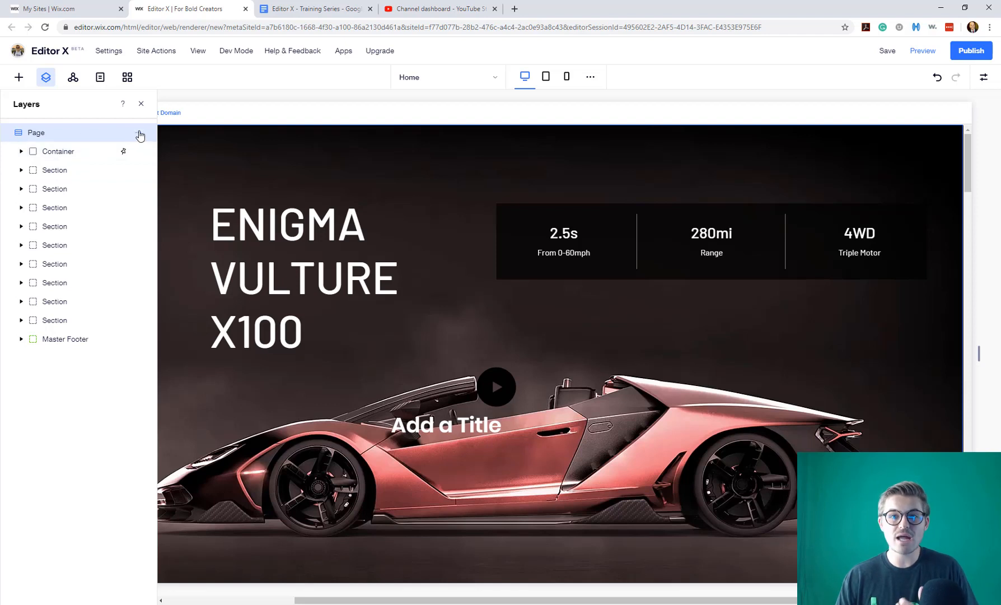
mouse_move(438, 76)
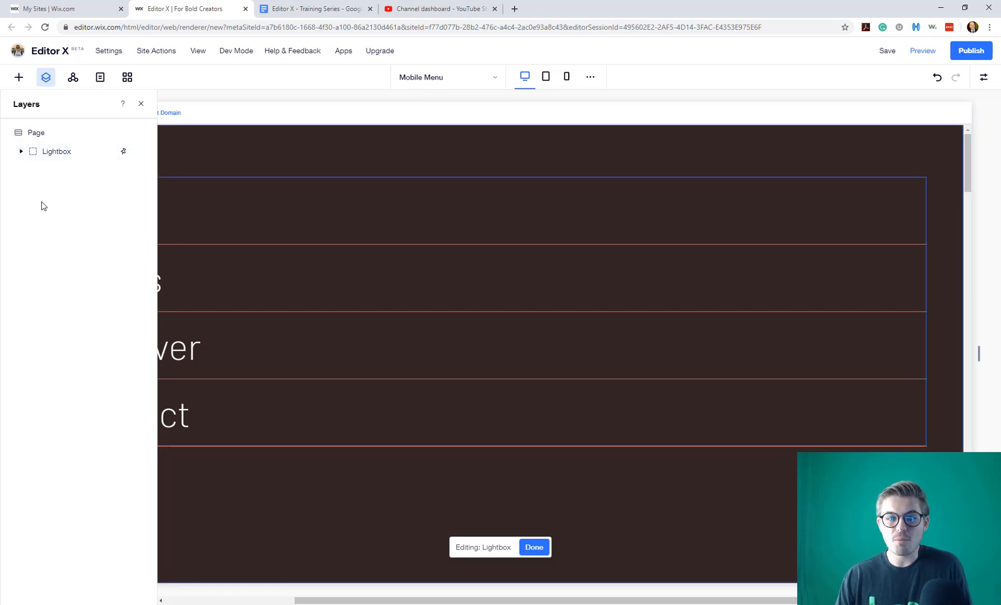
- Expand the Mobile Menu Lightbox layer to show its vertical menu and button
click(20, 151)
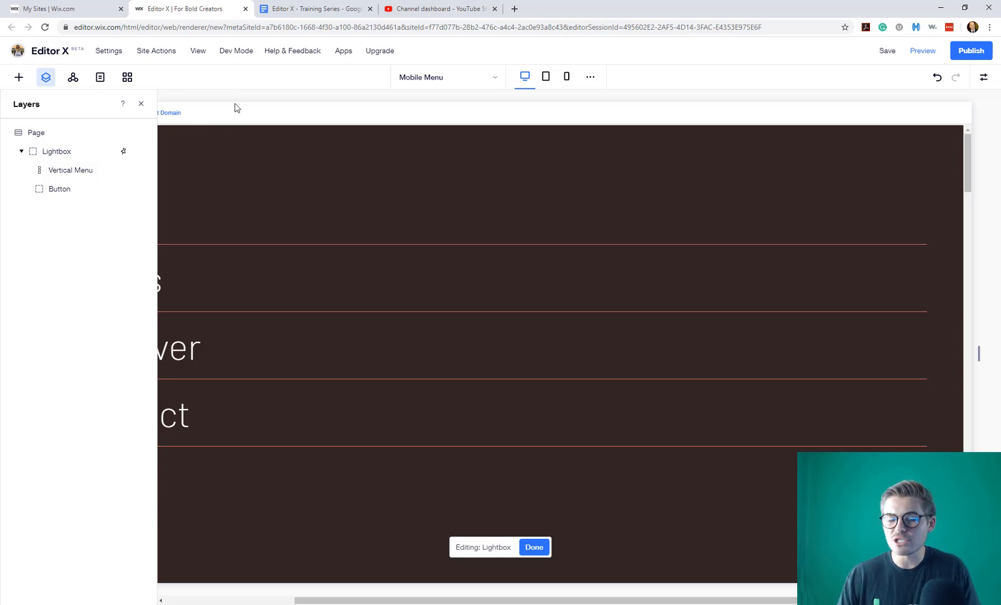
click(534, 546)
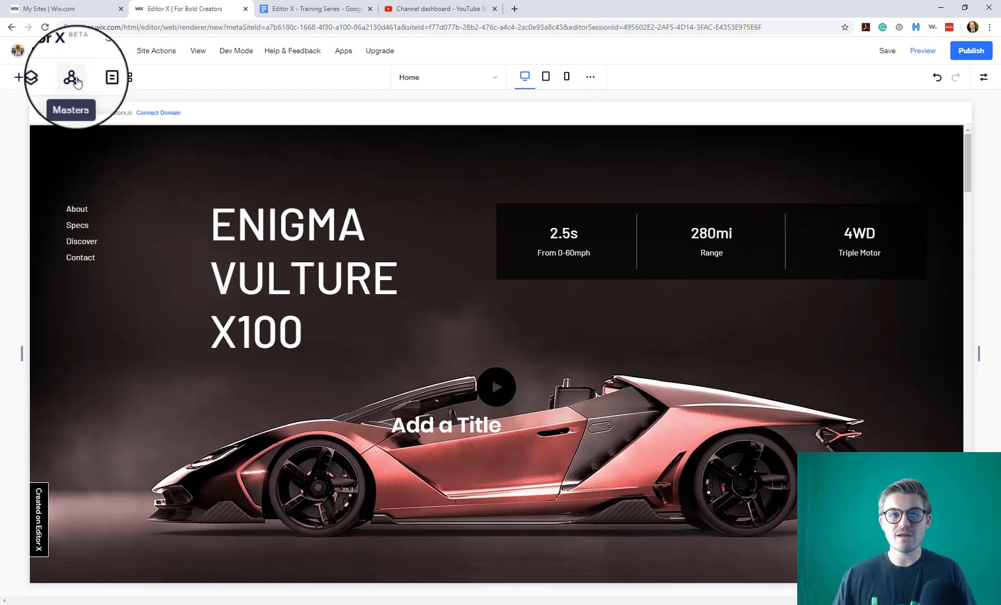
- Open the Site Masters panel listing the master header and master footer
click(72, 77)
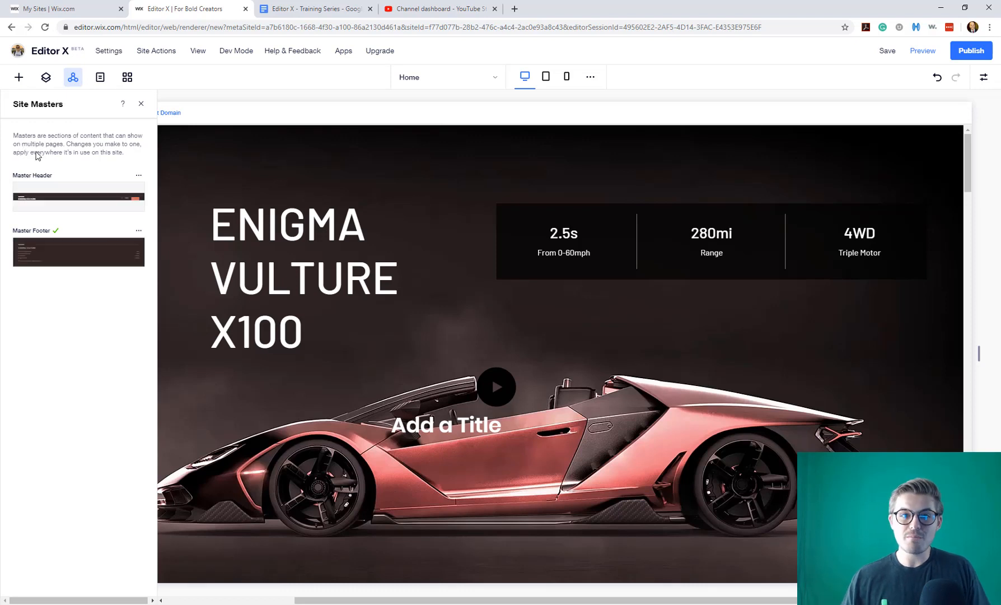
mouse_move(83, 140)
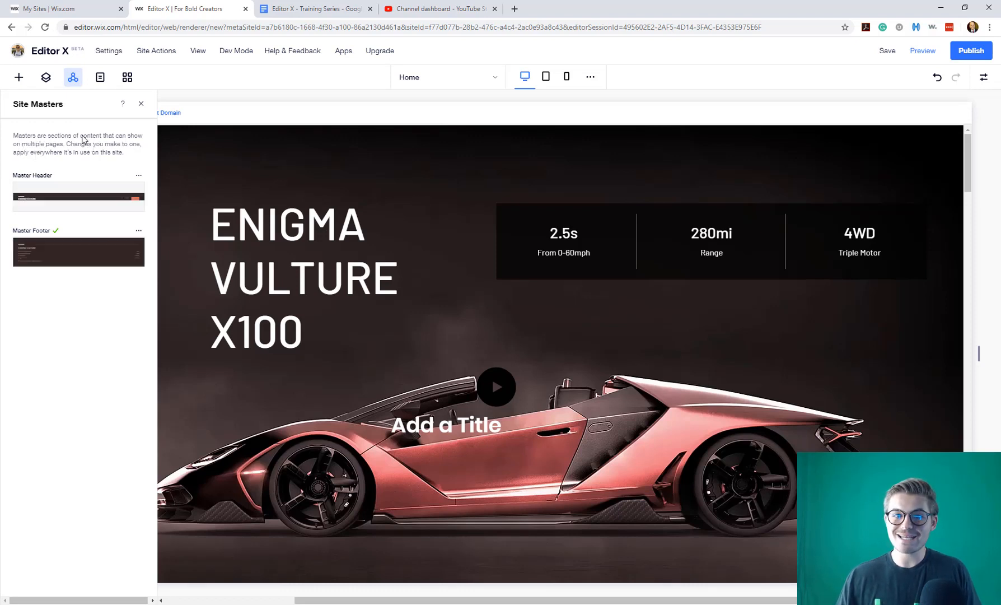
mouse_move(94, 156)
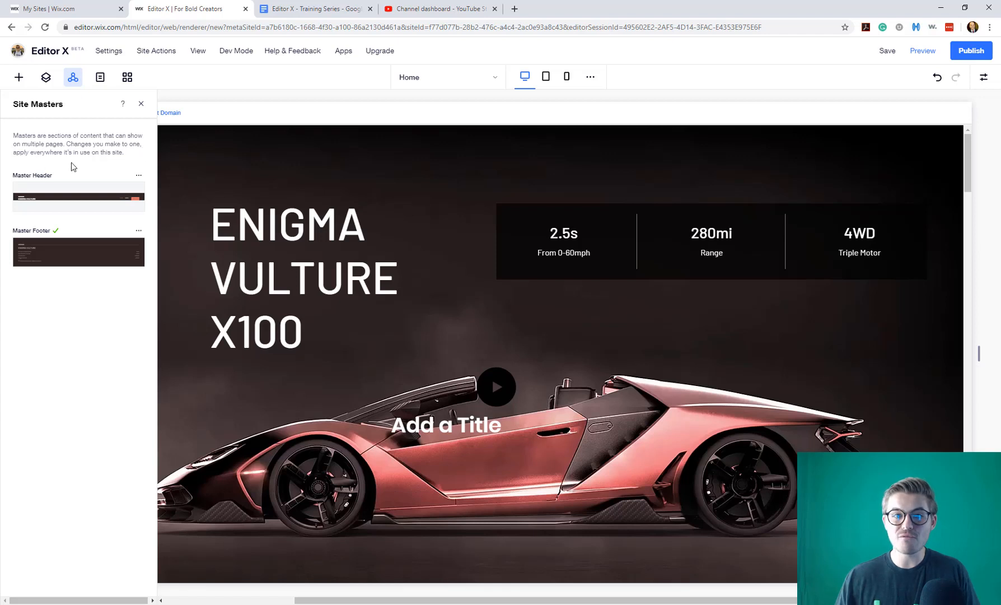
mouse_move(33, 159)
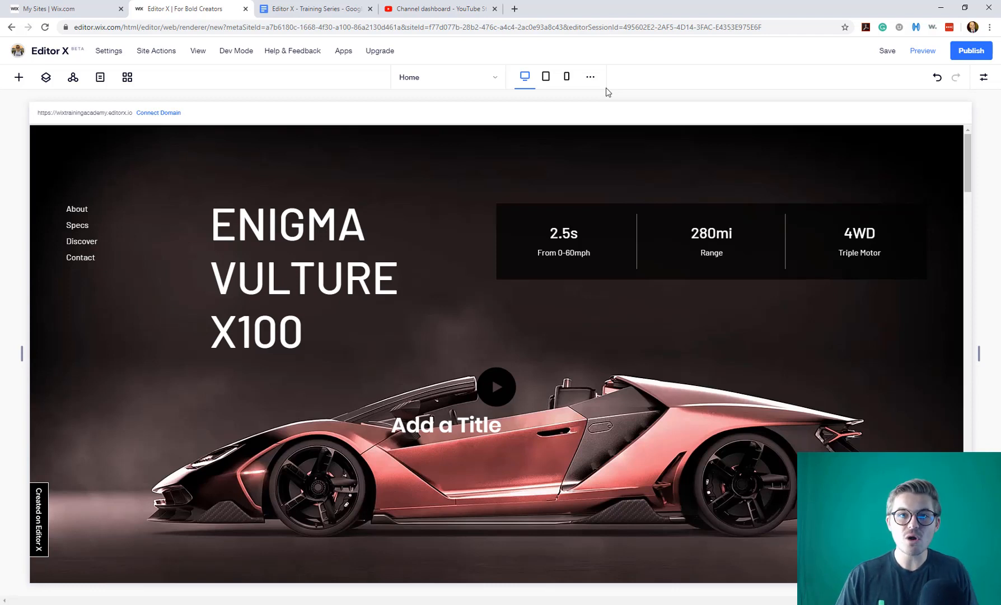
mouse_move(552, 104)
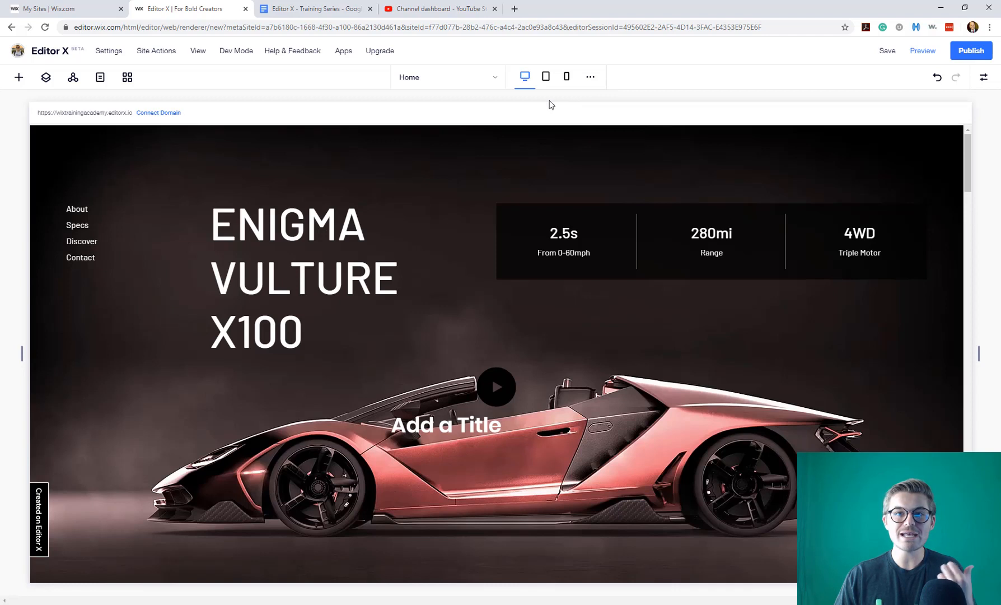
mouse_move(548, 103)
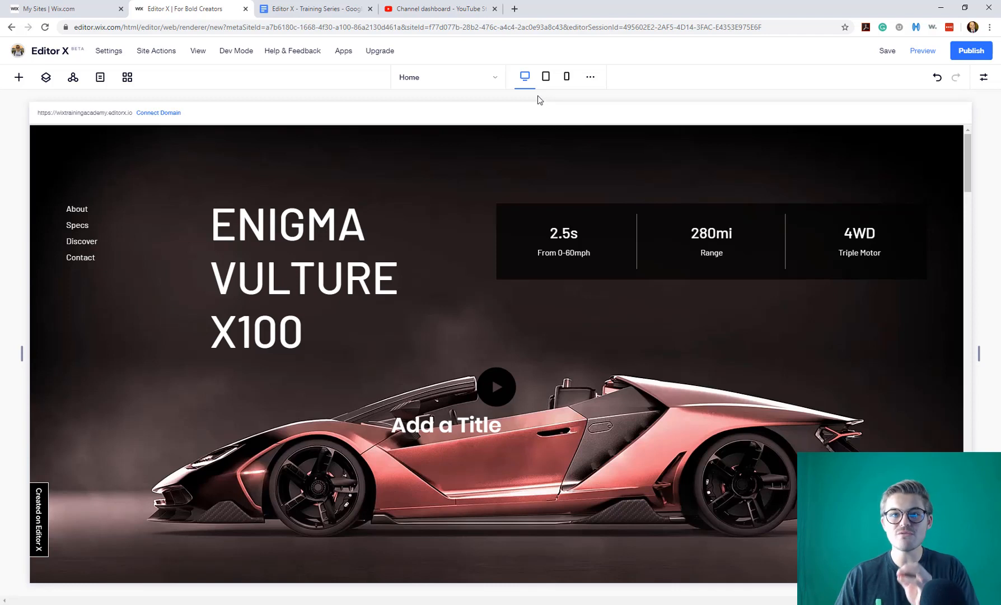
mouse_move(537, 100)
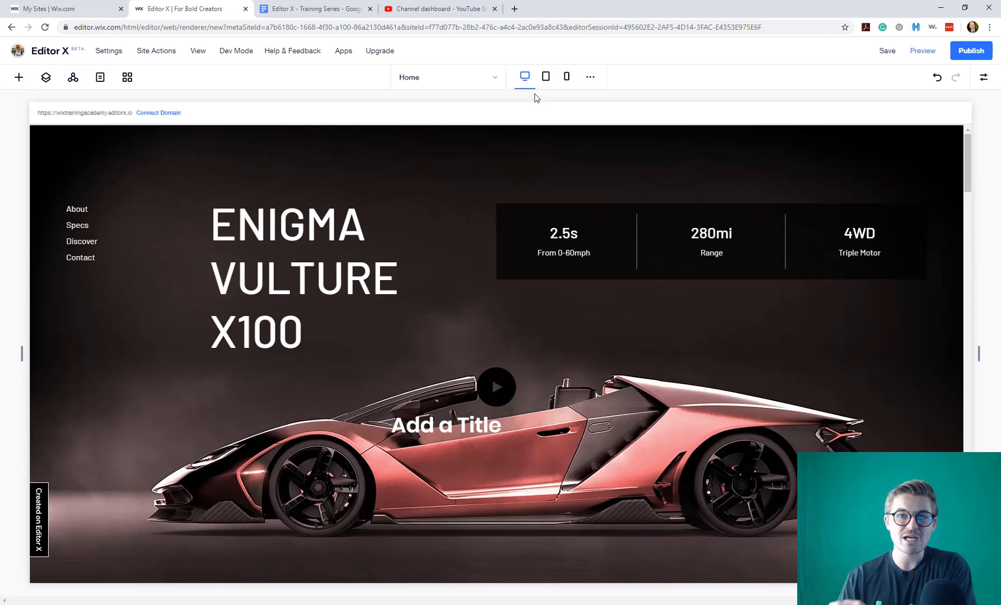
mouse_move(533, 97)
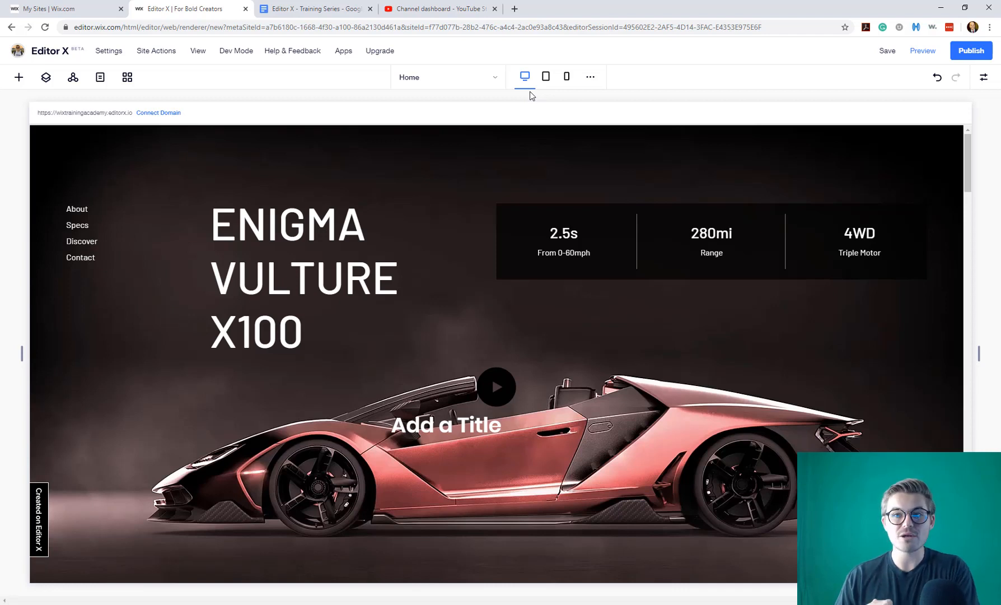
mouse_move(524, 77)
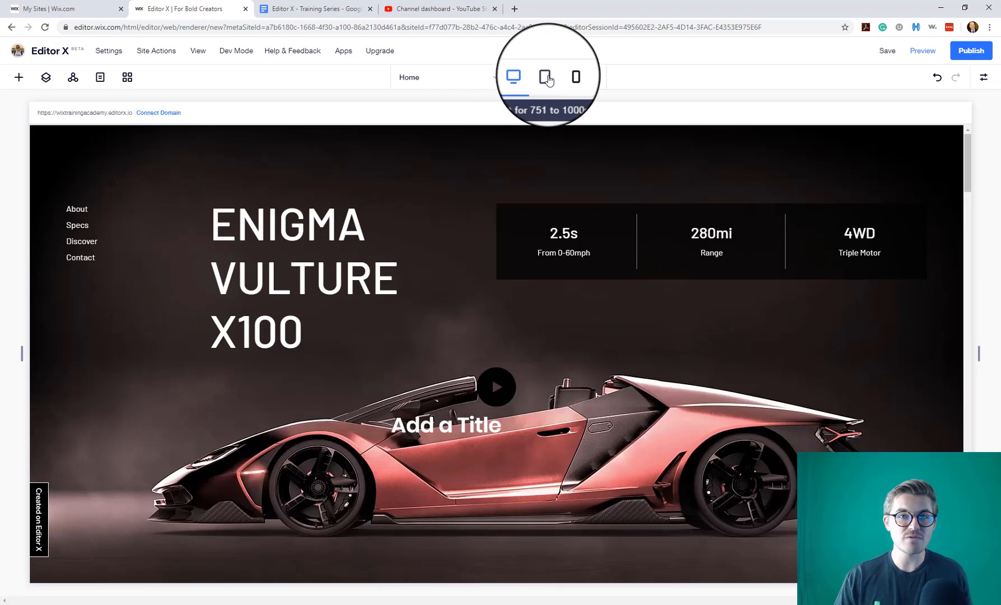
click(546, 78)
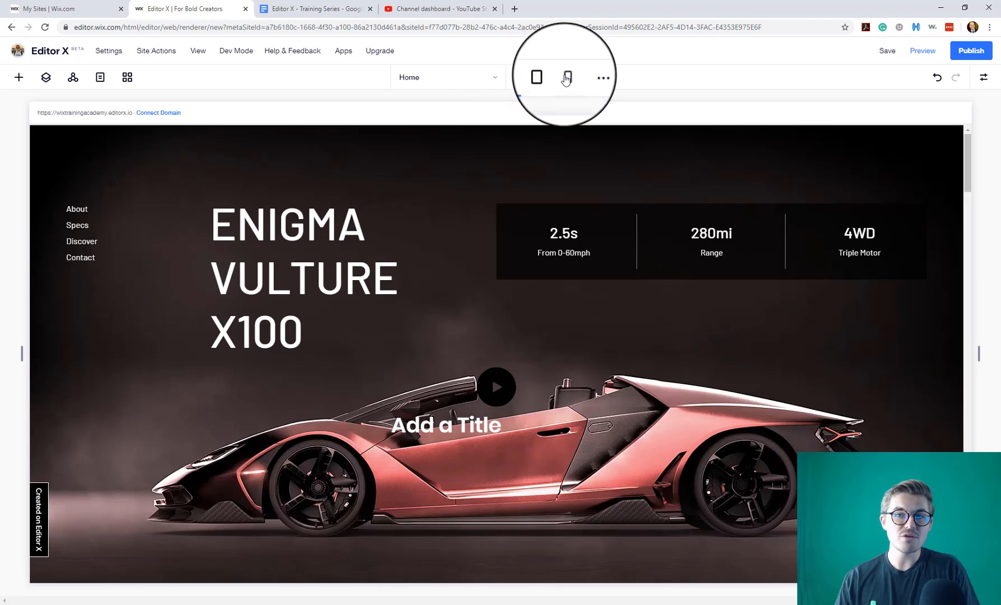
mouse_move(565, 77)
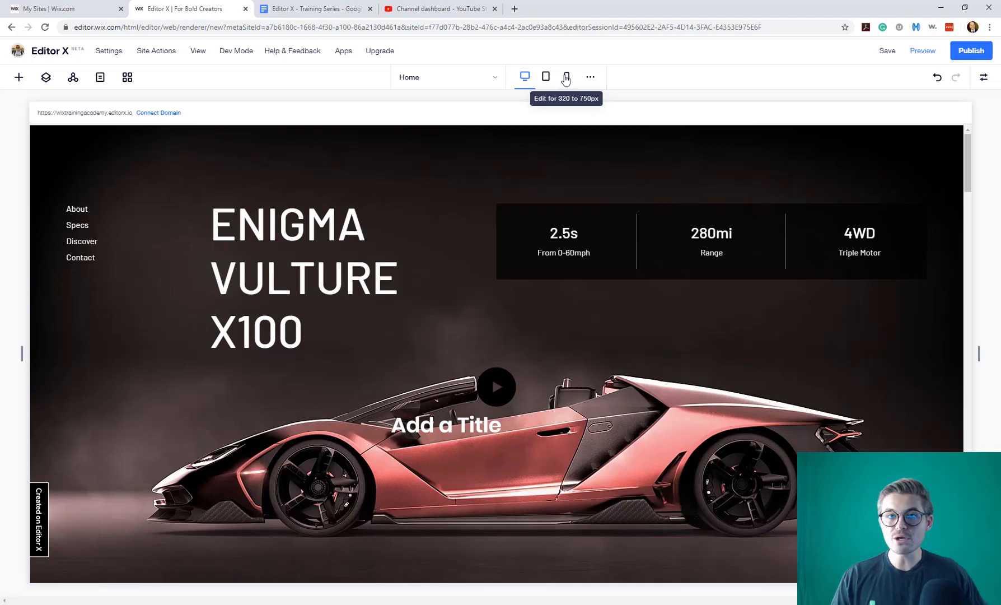
mouse_move(589, 77)
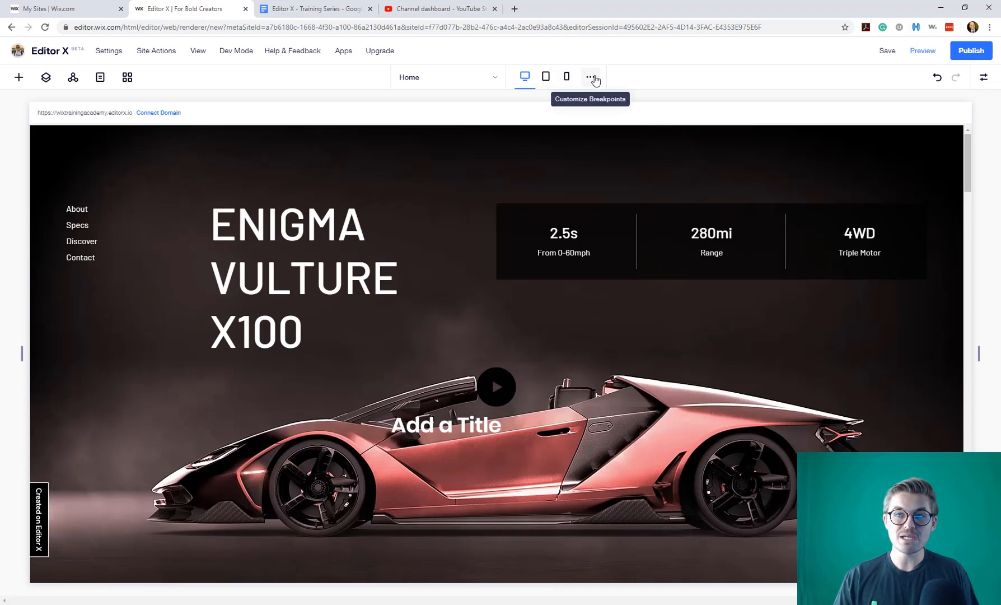
- Add a 1808 px breakpoint, then switch to the 751–1000 px tablet breakpoint
click(591, 77)
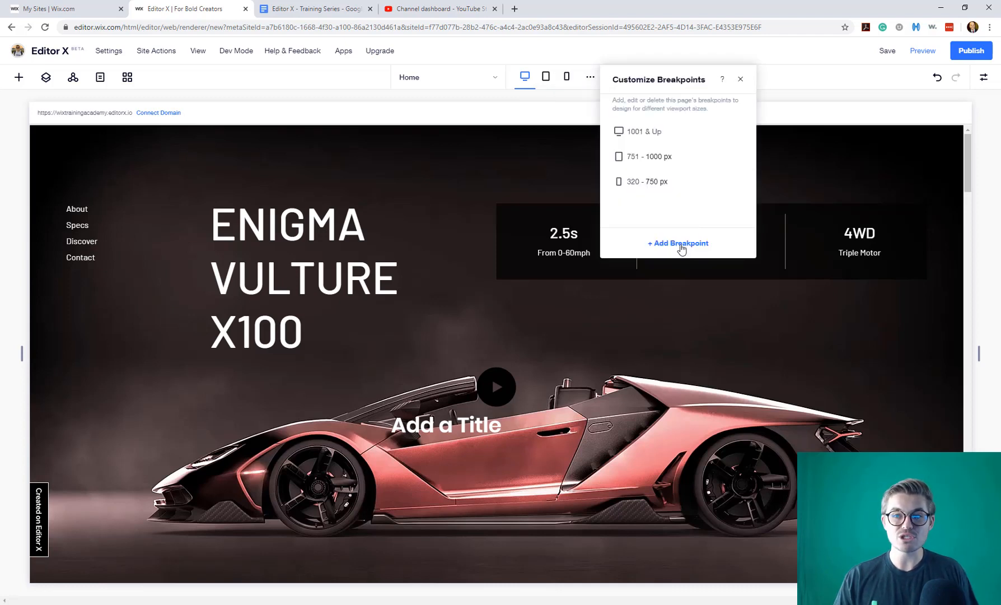
click(678, 242)
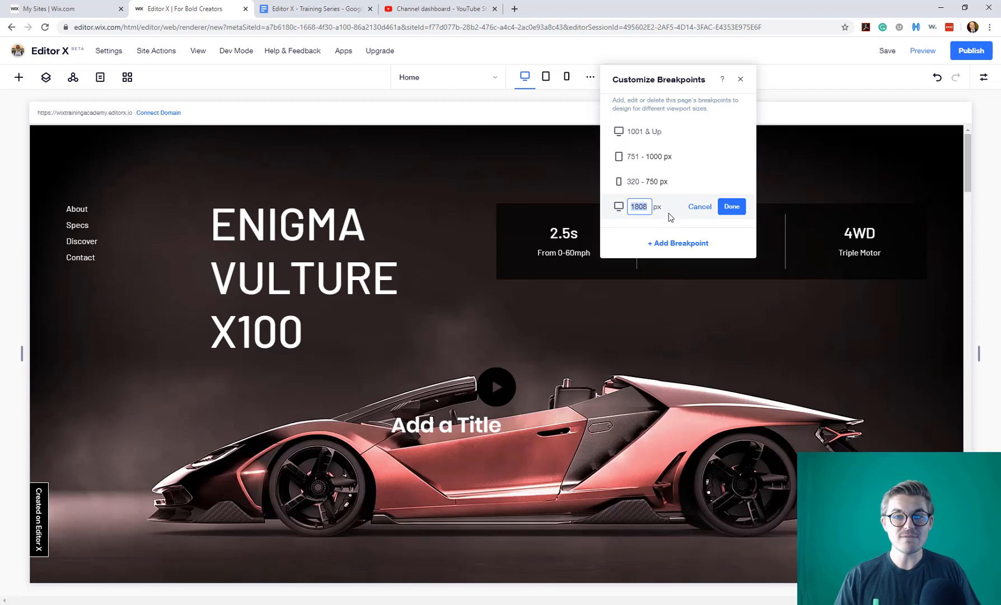
mouse_move(664, 213)
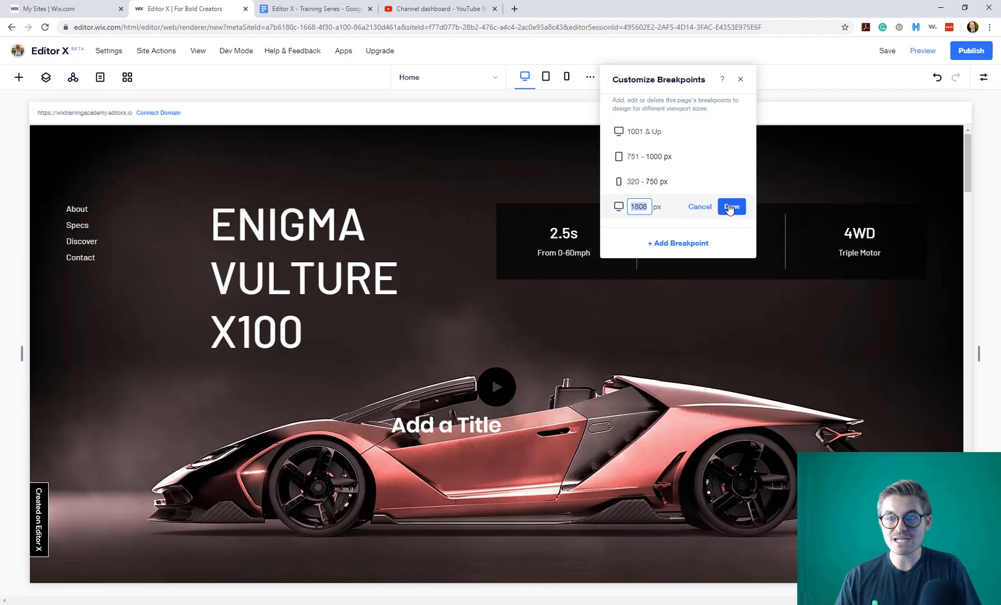
click(732, 206)
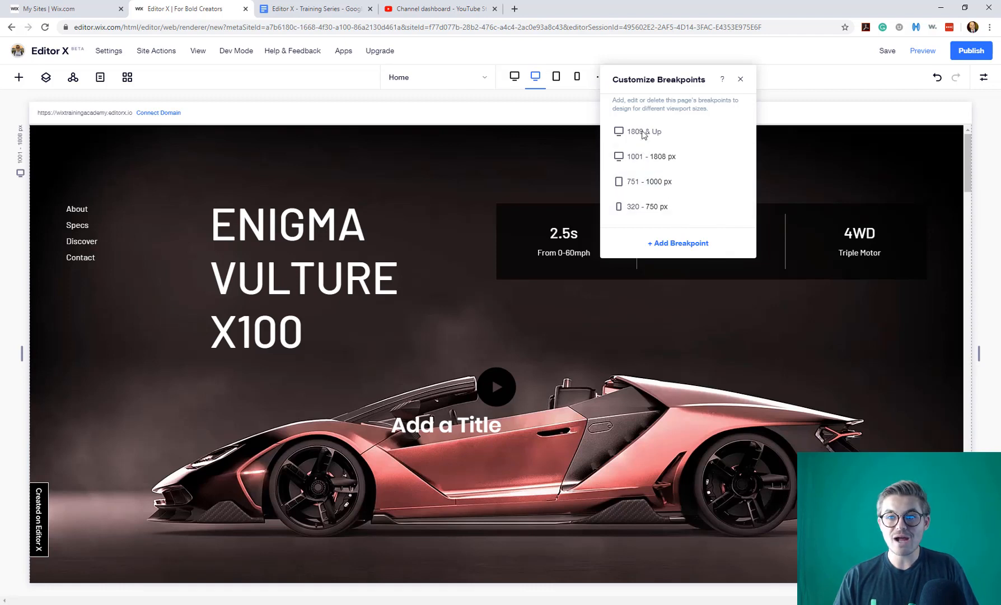
mouse_move(653, 136)
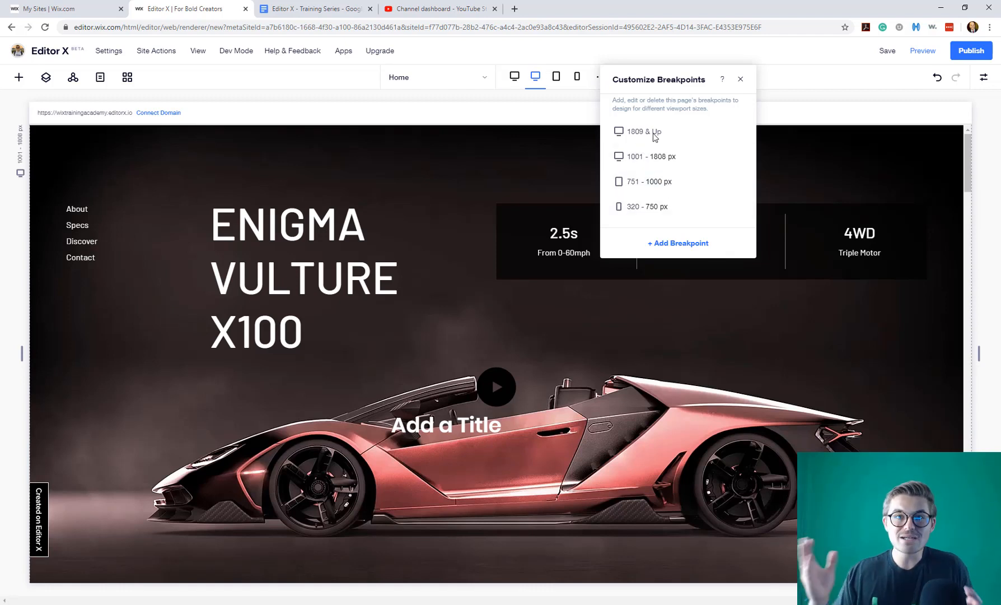
click(740, 78)
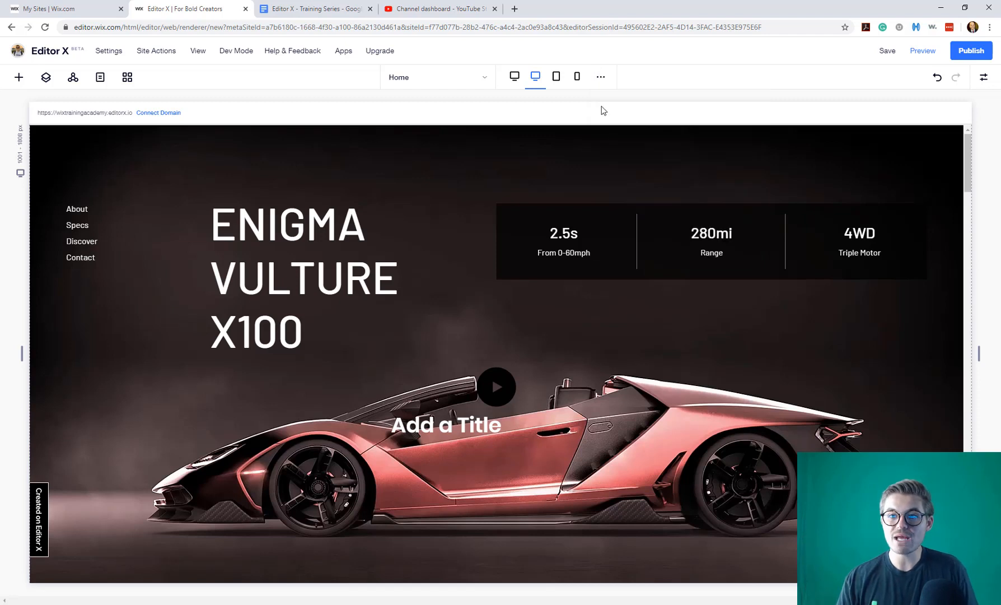
mouse_move(514, 76)
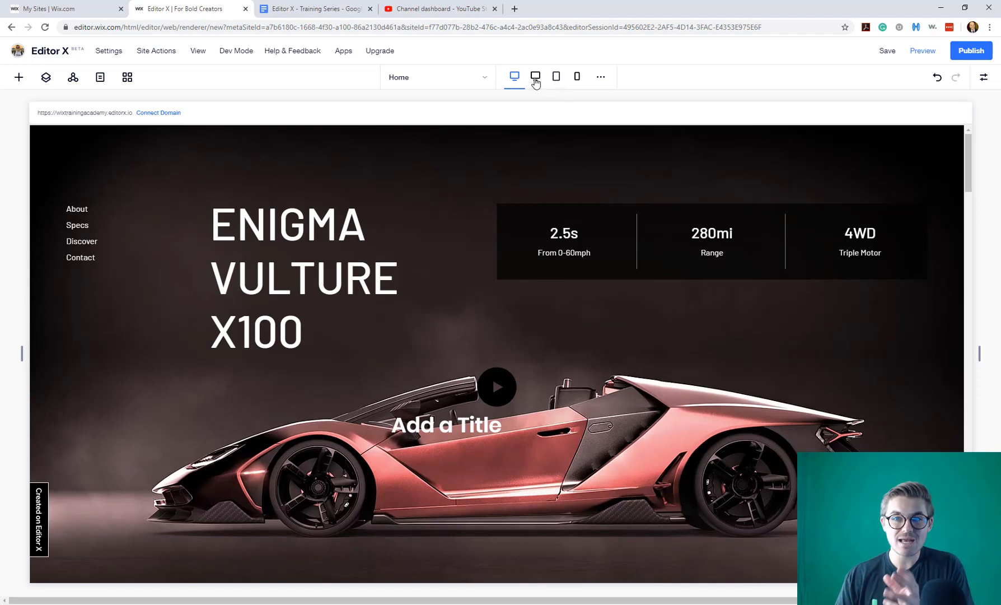
mouse_move(556, 77)
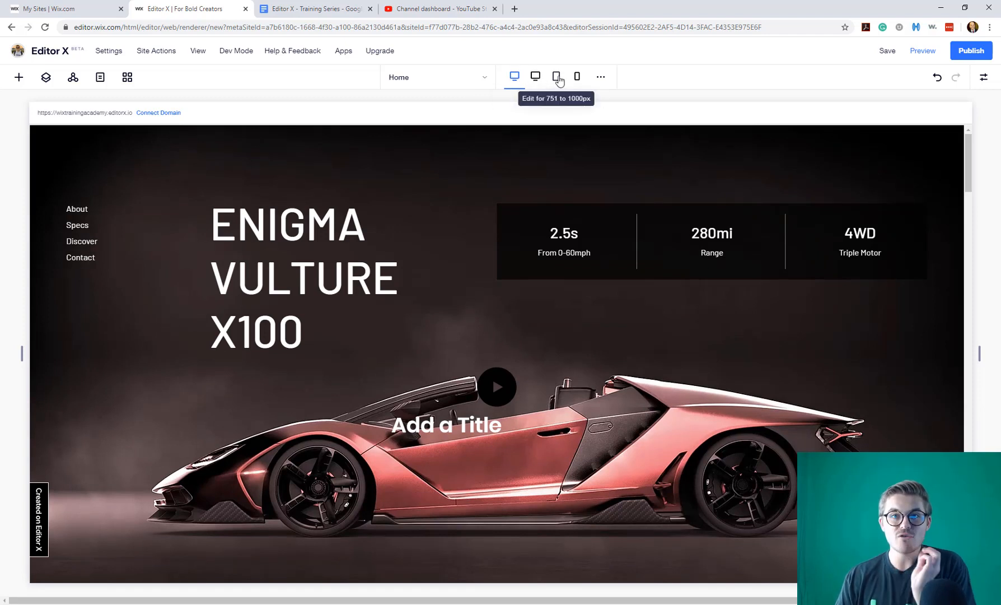
click(556, 77)
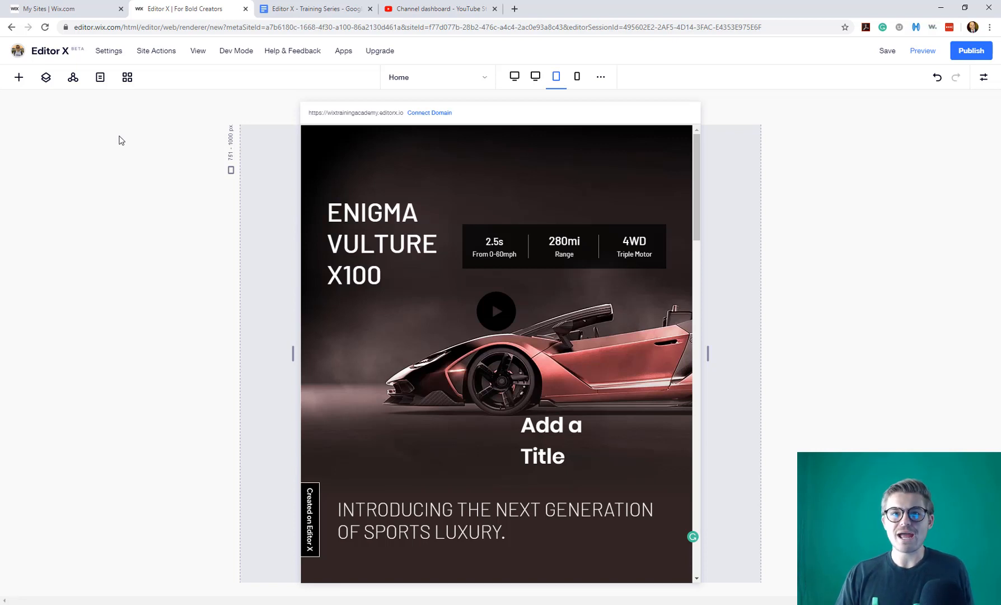
mouse_move(119, 129)
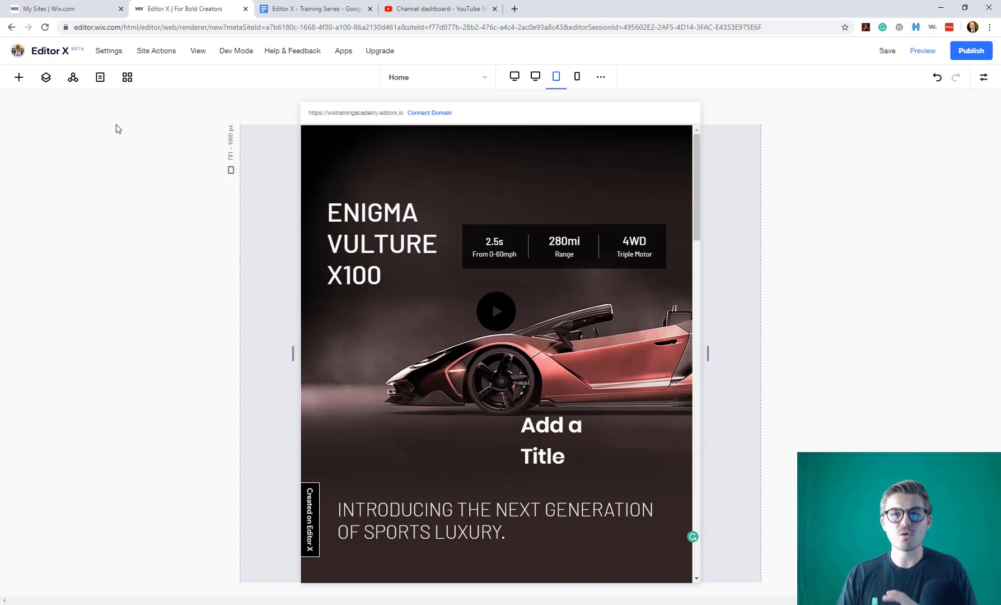
mouse_move(128, 112)
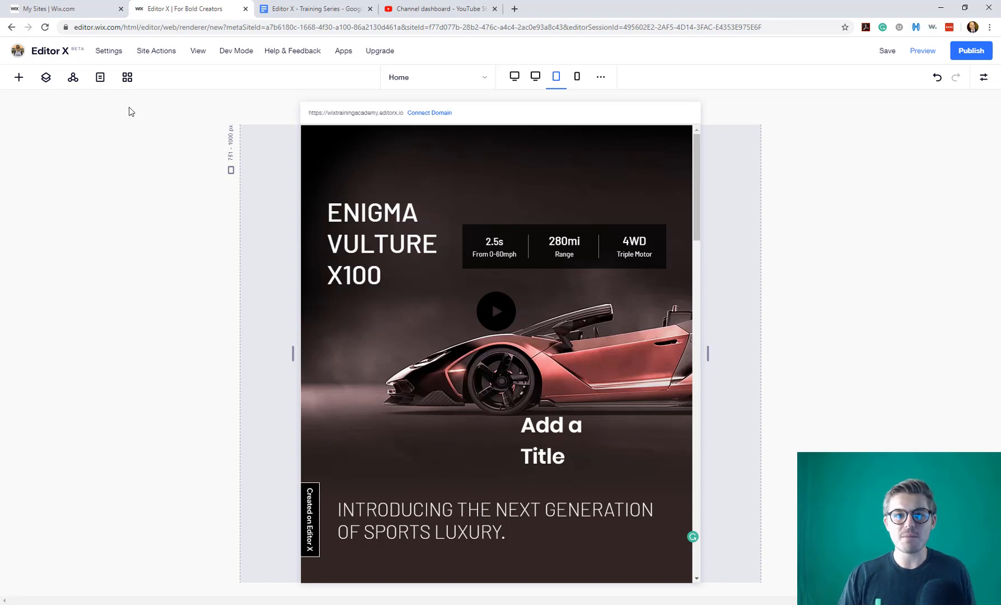
mouse_move(127, 77)
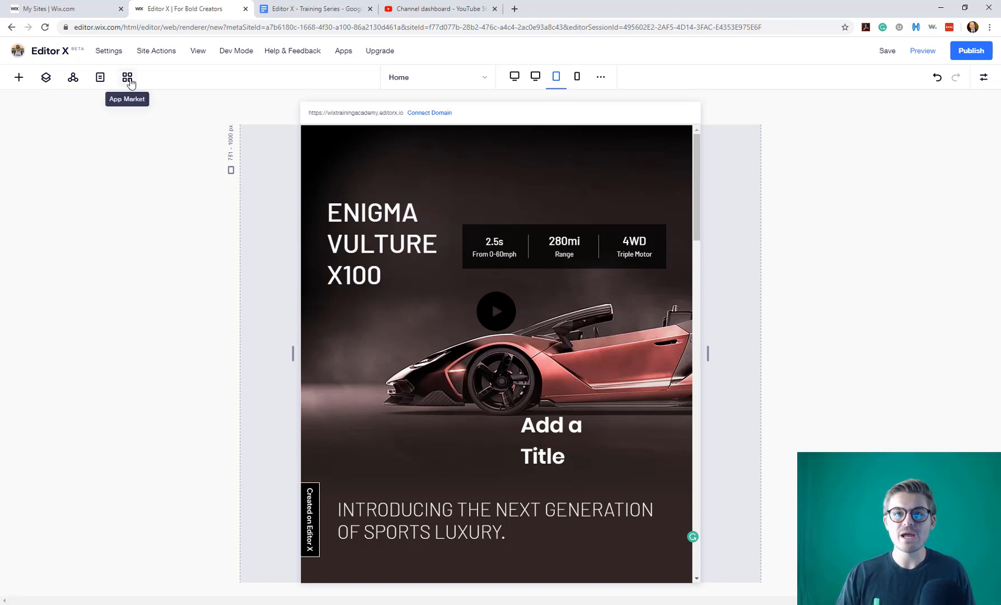
- Open the App Market and scroll through its Browse by Category section
click(128, 77)
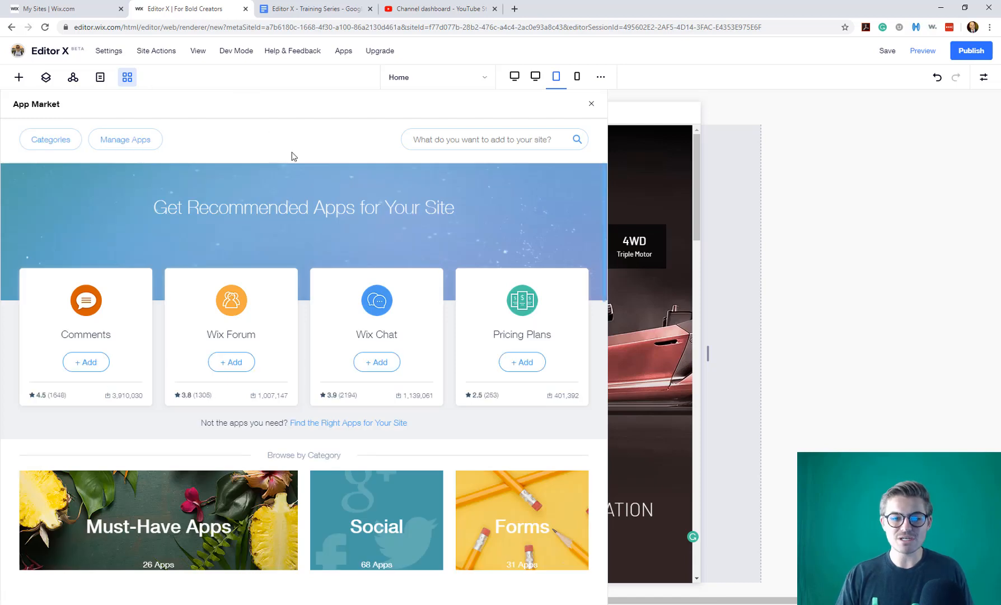
mouse_move(319, 141)
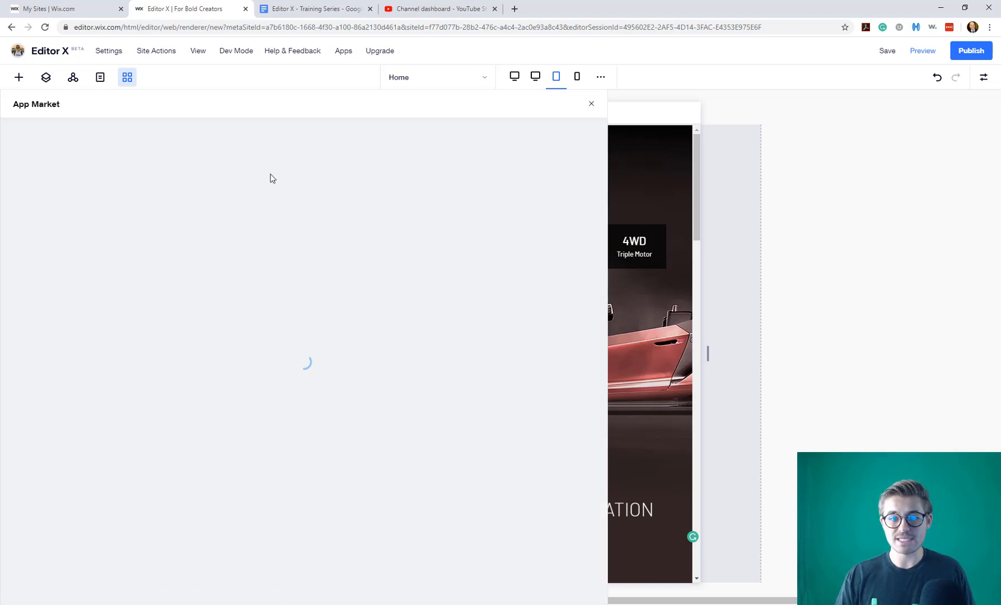
mouse_move(285, 181)
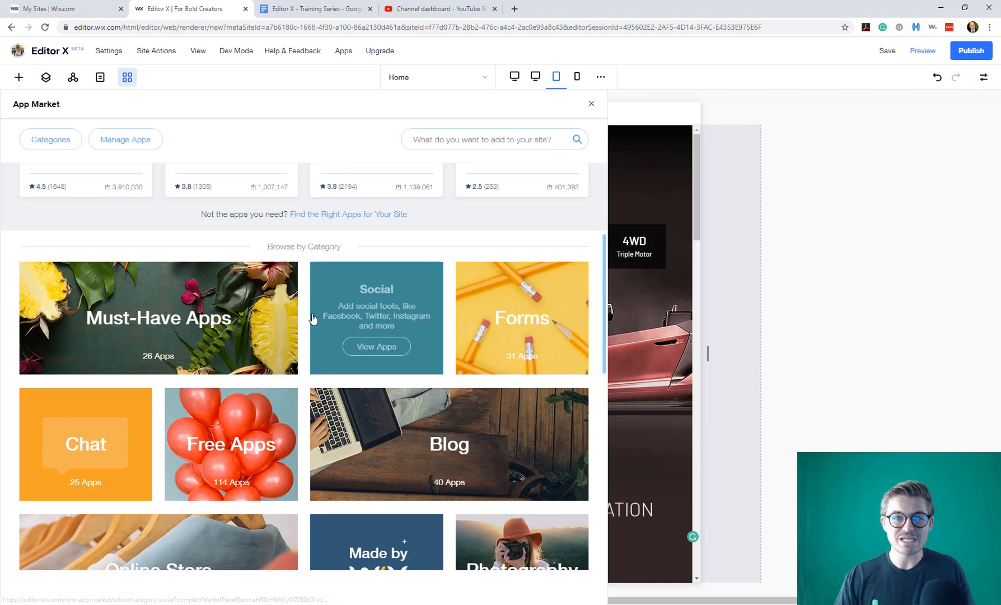
scroll(up, 3)
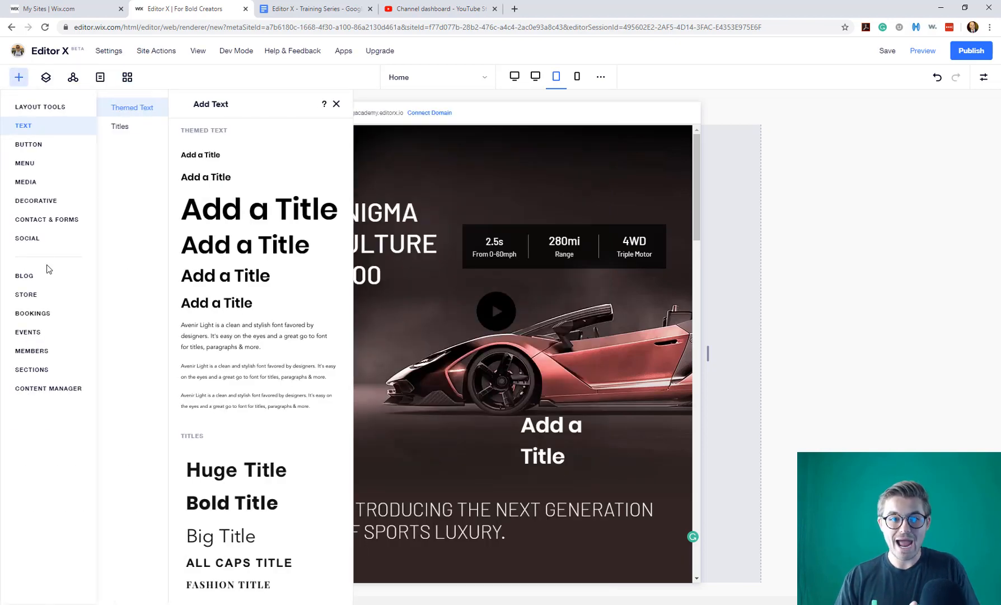
- View the Add an Online Store offer under Store, then close the Add panel
click(27, 294)
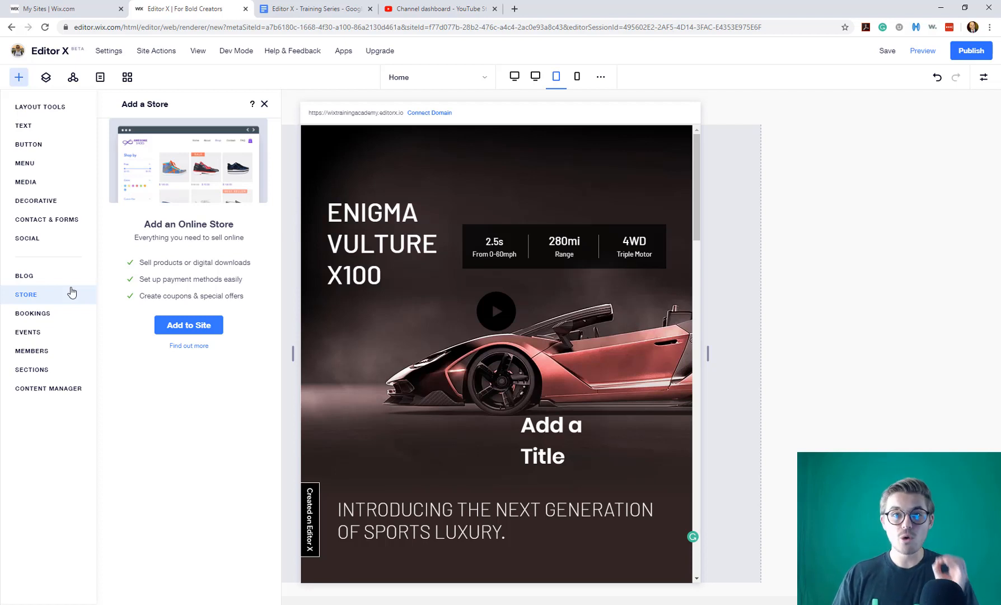
click(263, 103)
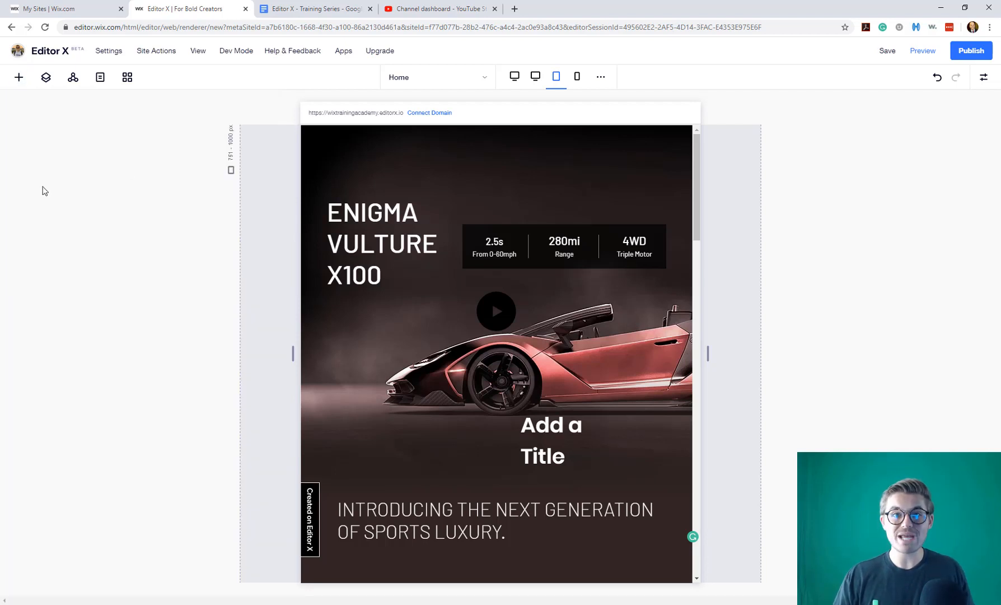
- Enable Dev Mode from the Dev Mode menu and collapse the Site Structure sidebar
click(236, 50)
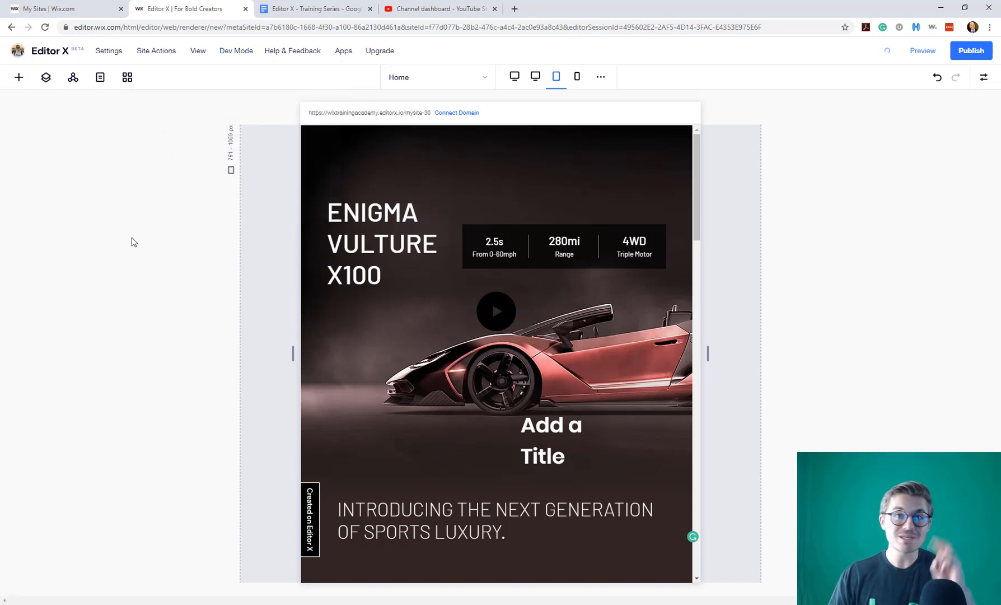
click(154, 77)
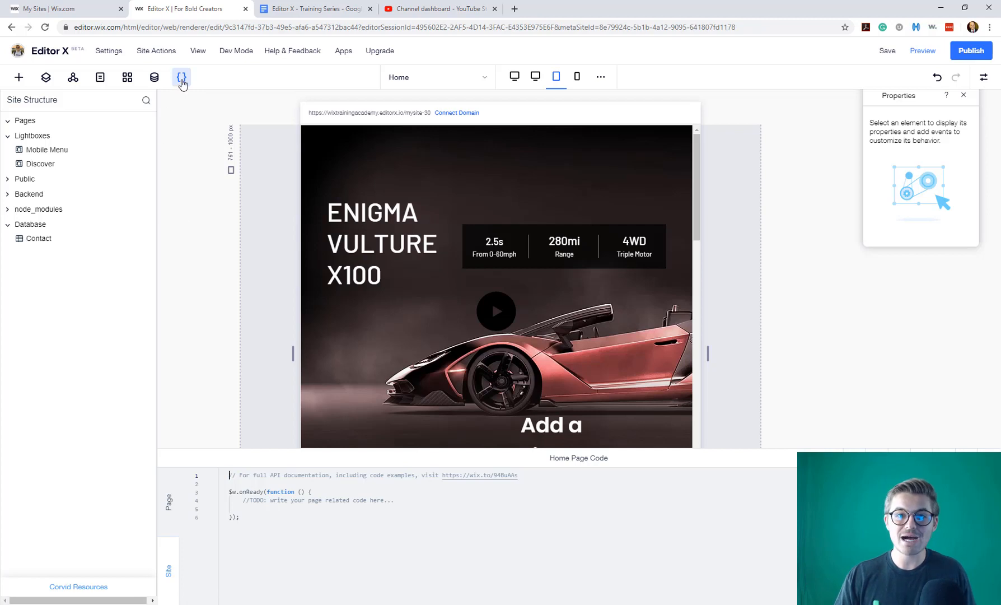
mouse_move(153, 77)
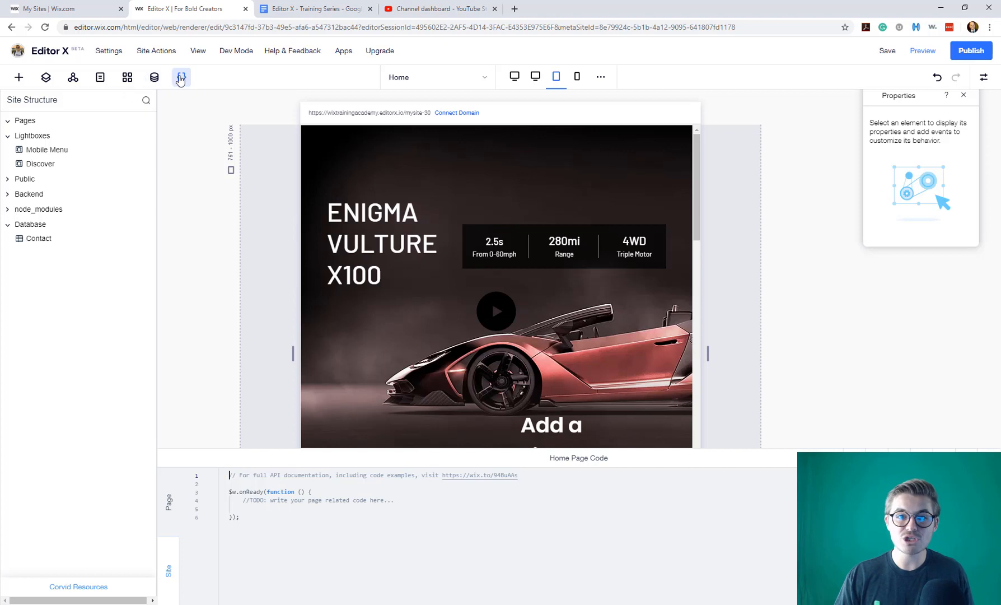
click(181, 77)
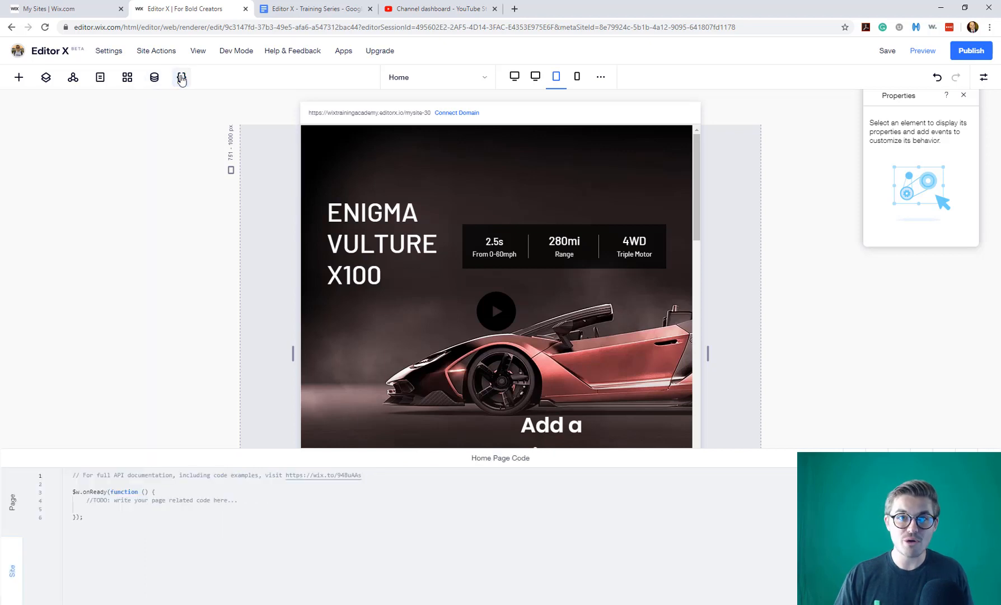